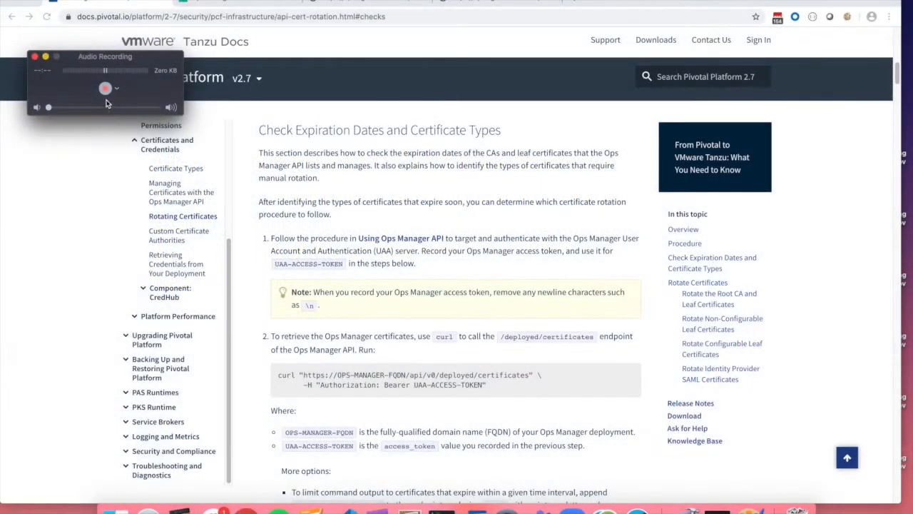
Run the deployed-certificates curl without the expires_within filter and review the returned certificate JSON
left_click(104, 88)
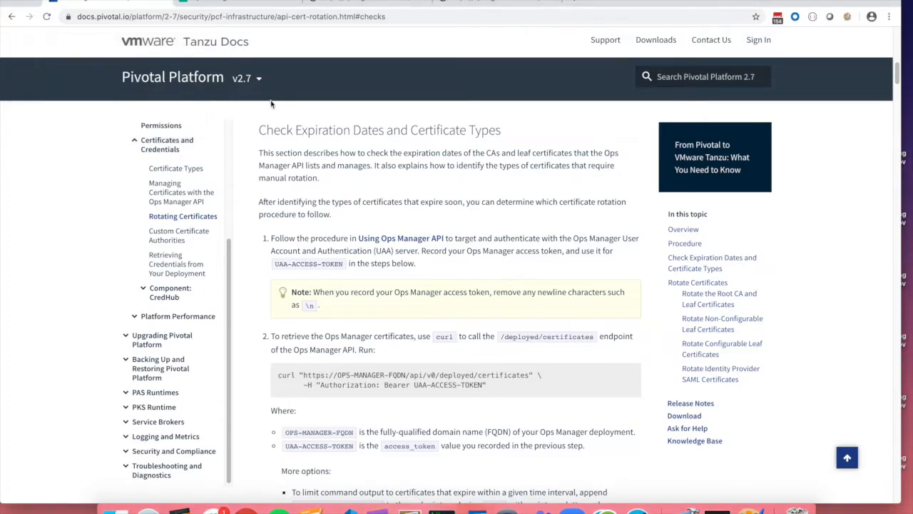
mouse_move(412, 69)
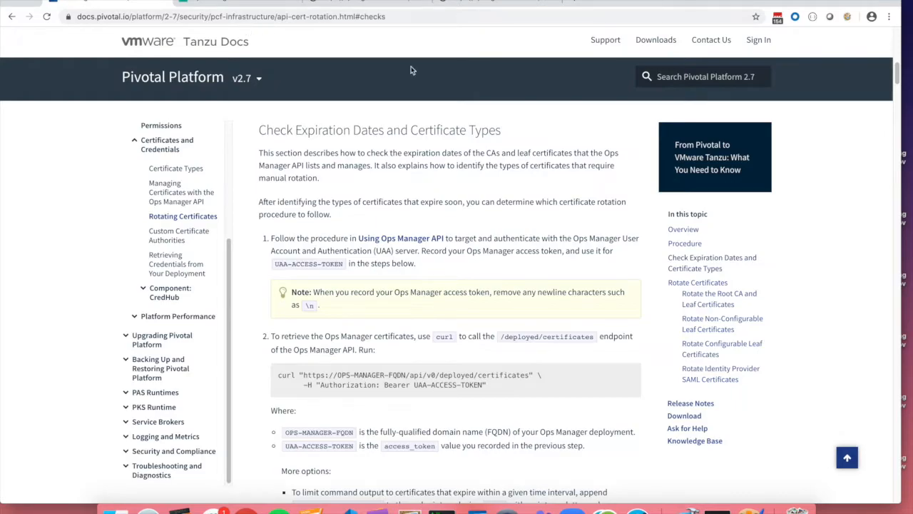
scroll("down", 3)
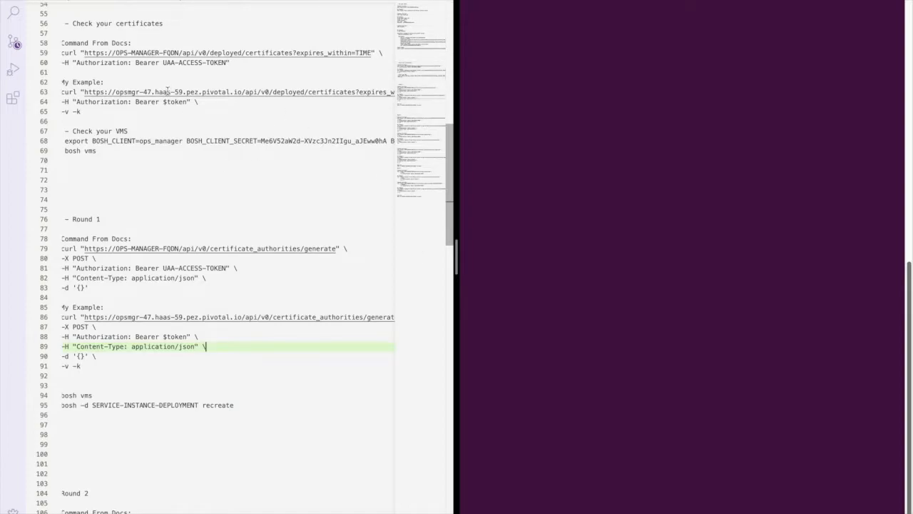
mouse_move(475, 308)
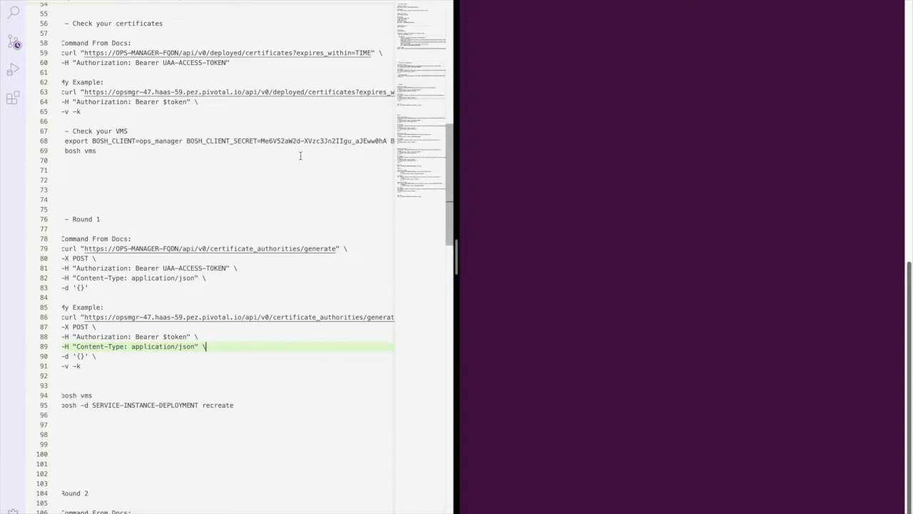
mouse_move(494, 47)
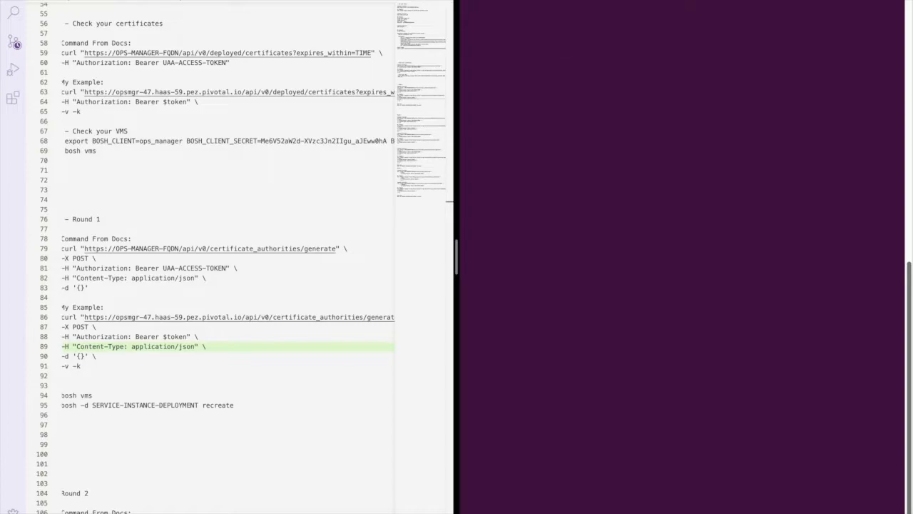
key("Return")
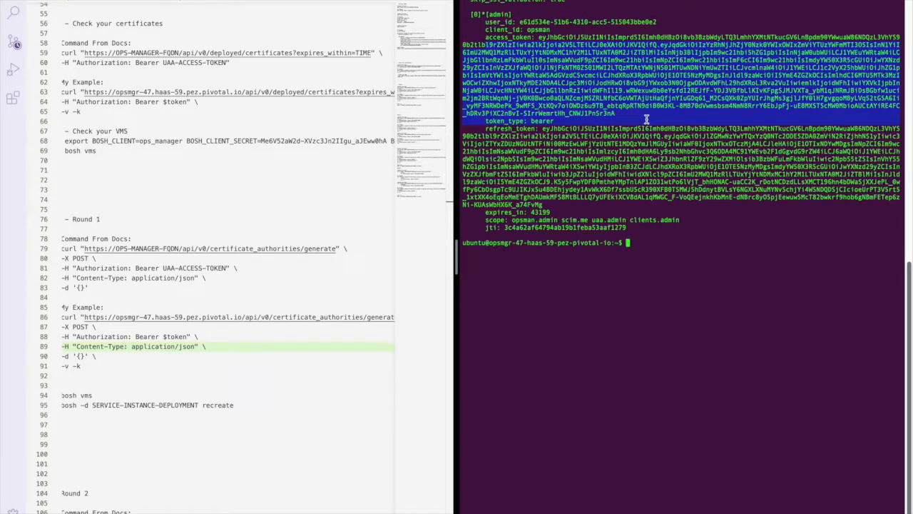
type("echo")
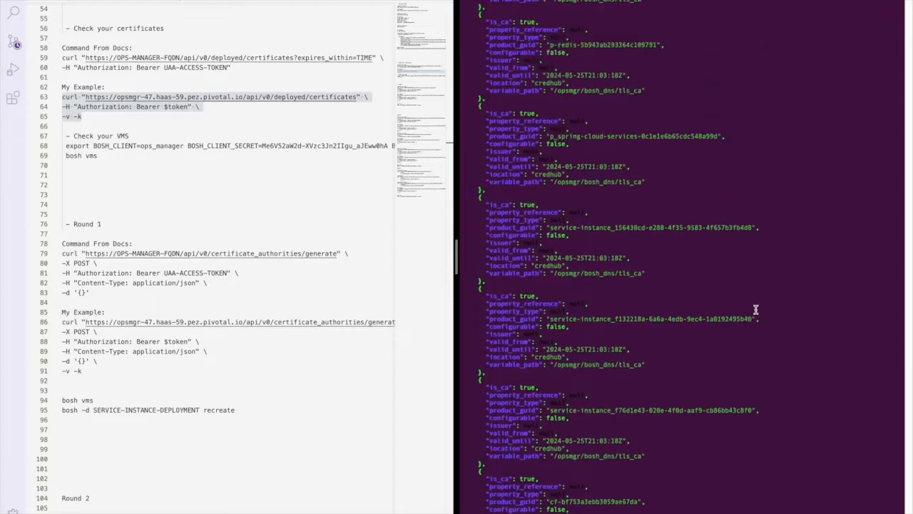
scroll("down", 3)
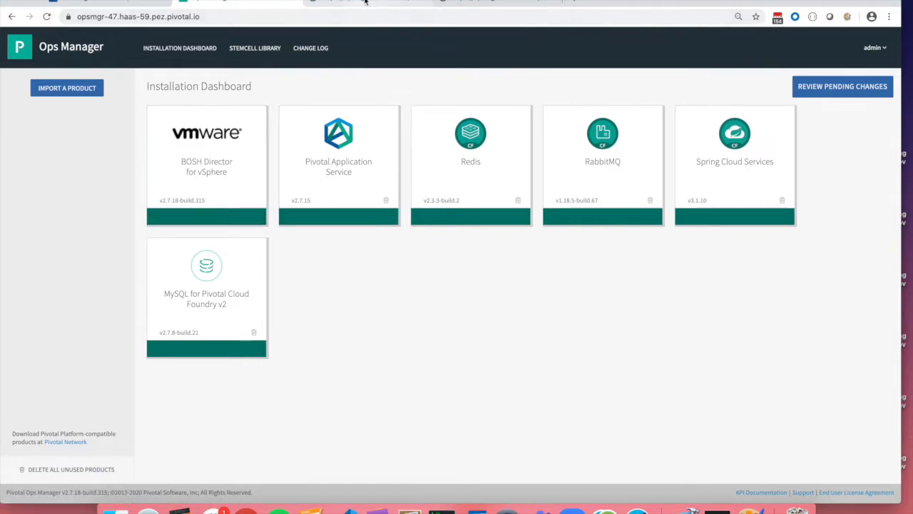
Load the Ops Manager certificates API in the browser and search for 'nats' to find nats_client_ca
left_click(143, 16)
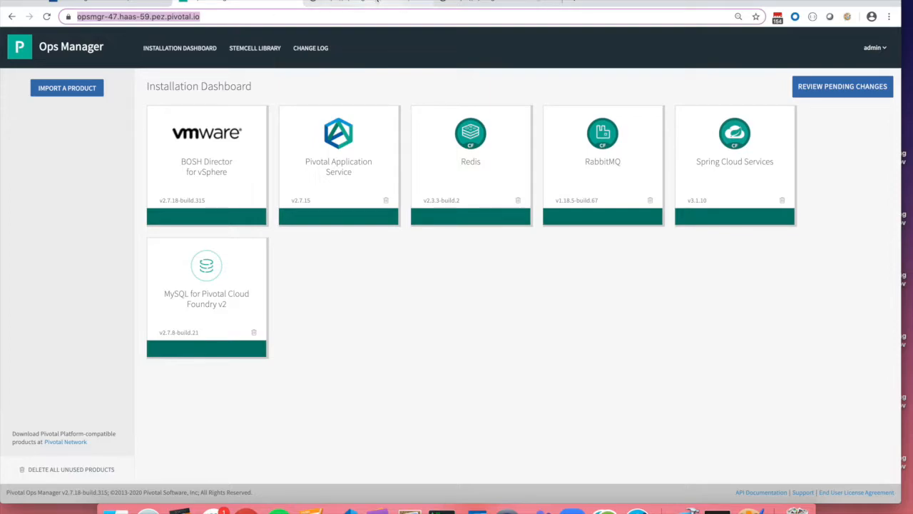
type("opsmgr-47.haas-59.pez.pivotal.io/api/v0/certificate_authorities")
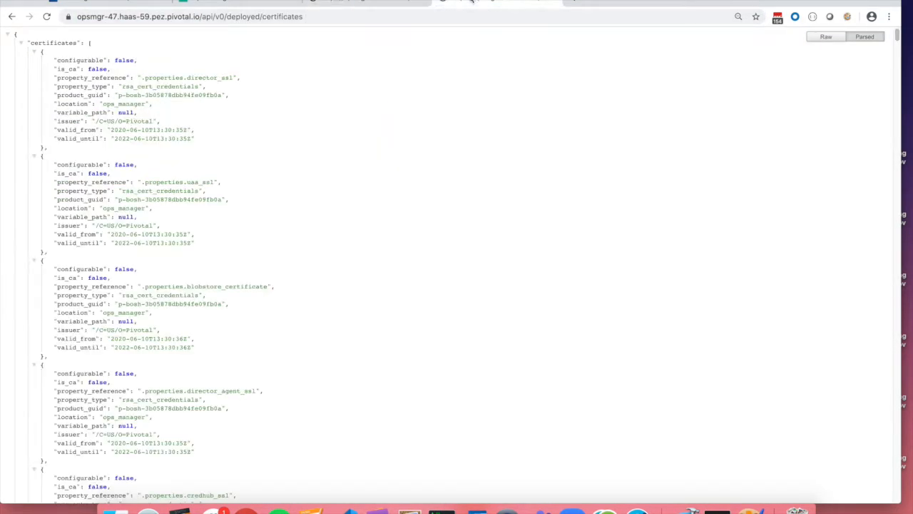
mouse_move(191, 33)
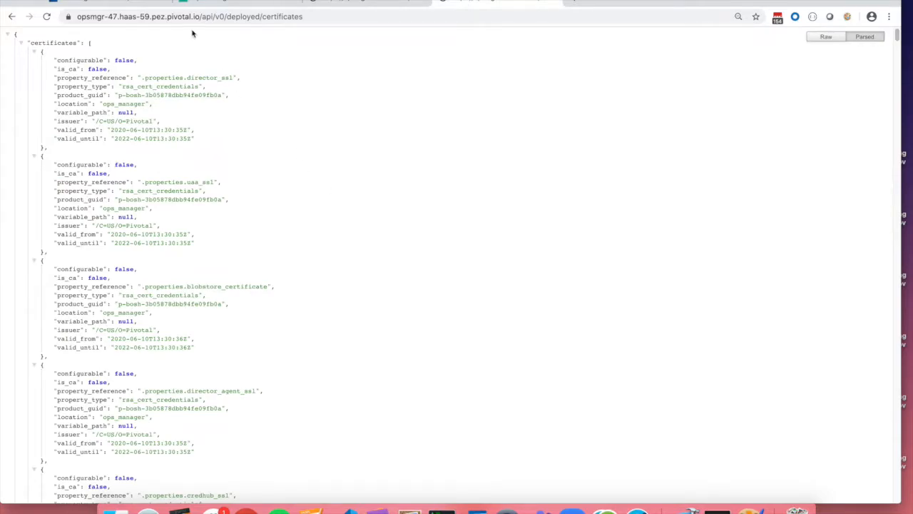
mouse_move(300, 157)
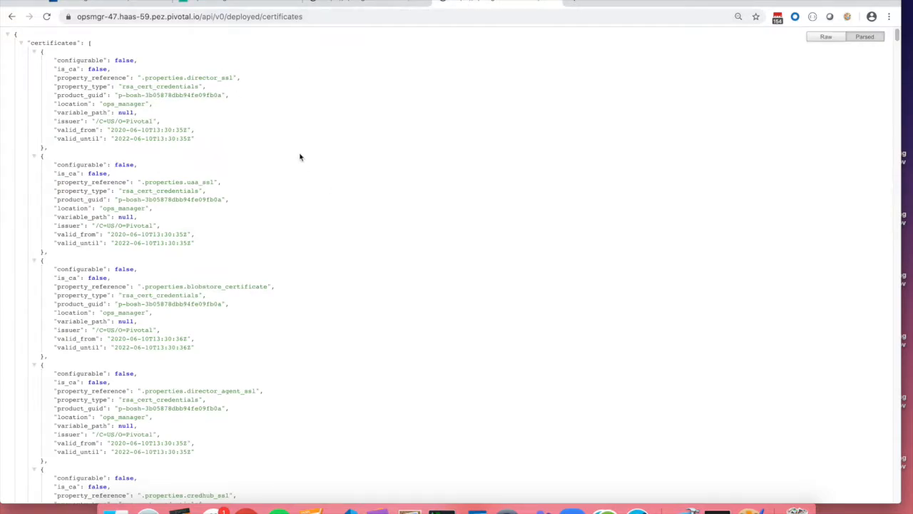
scroll("down", 3)
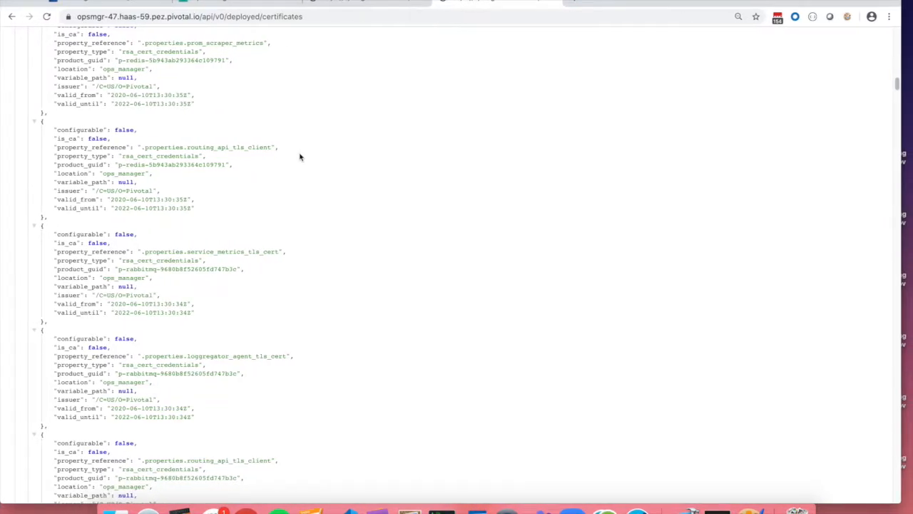
type("n")
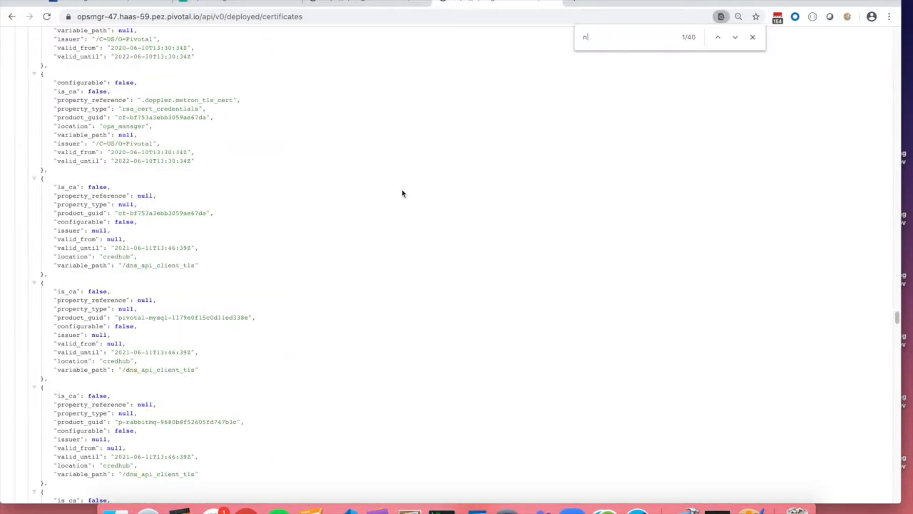
type("ats")
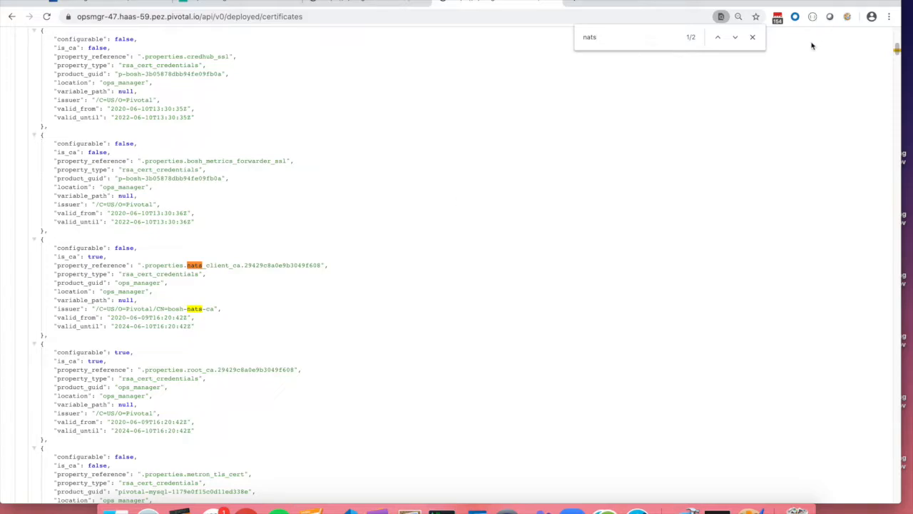
left_click(752, 36)
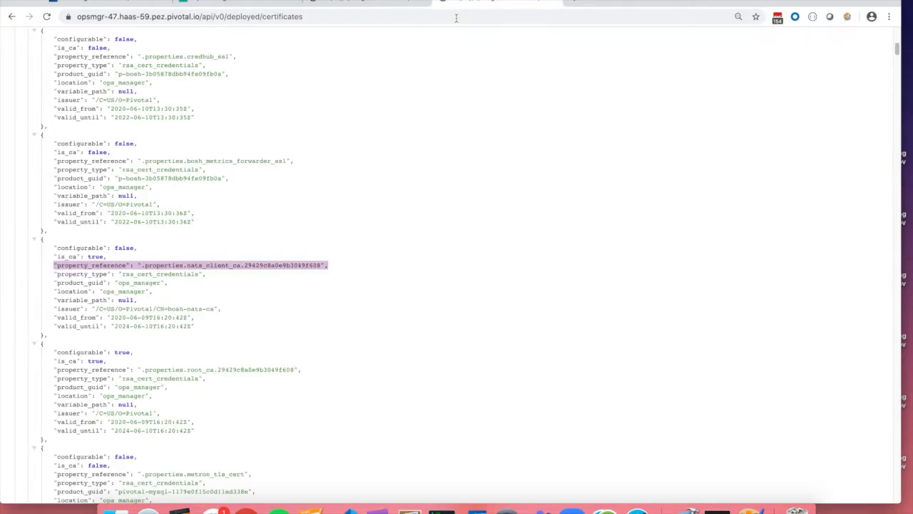
mouse_move(219, 332)
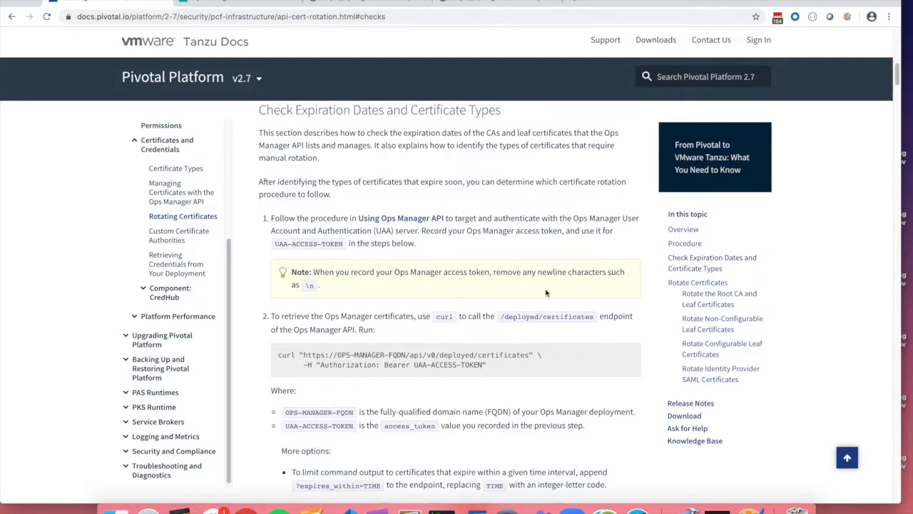
Scroll the Rotate Certificates docs down to the five Rotate the Root CA and Leaf Certificates steps
scroll("down", 3)
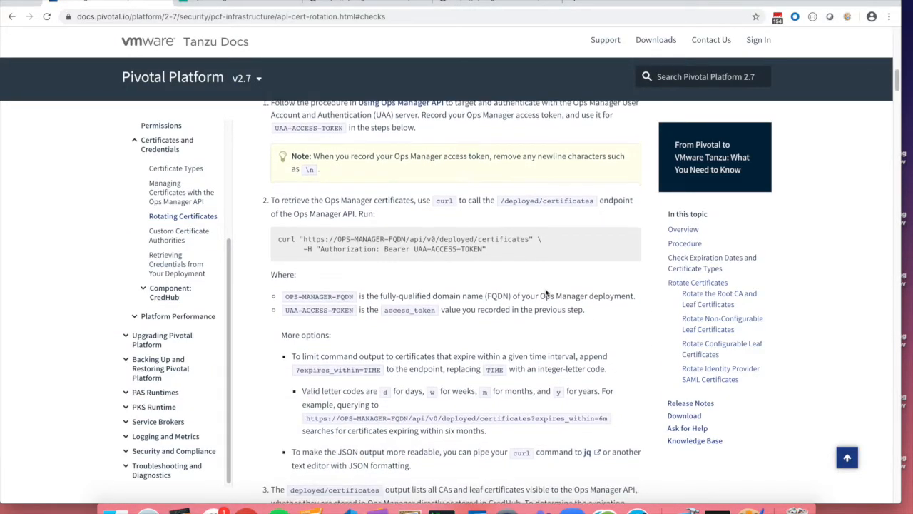
scroll("down", 3)
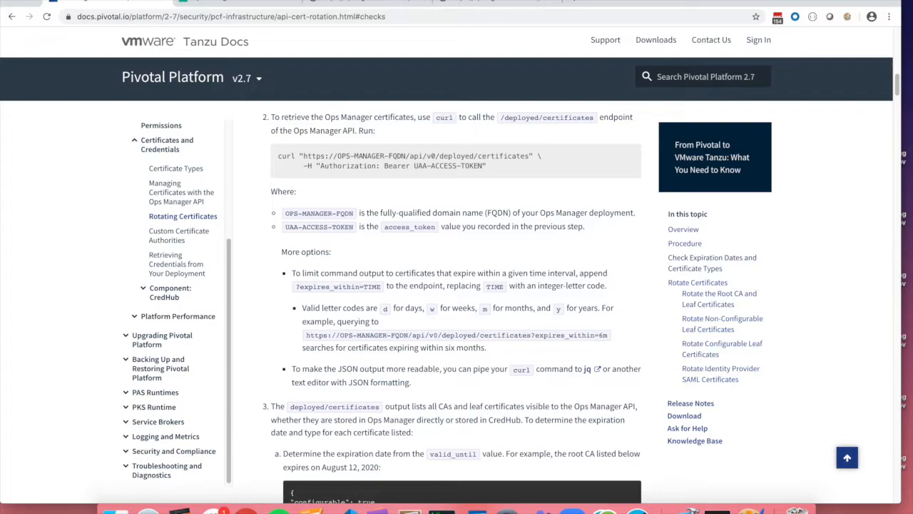
scroll("down", 3)
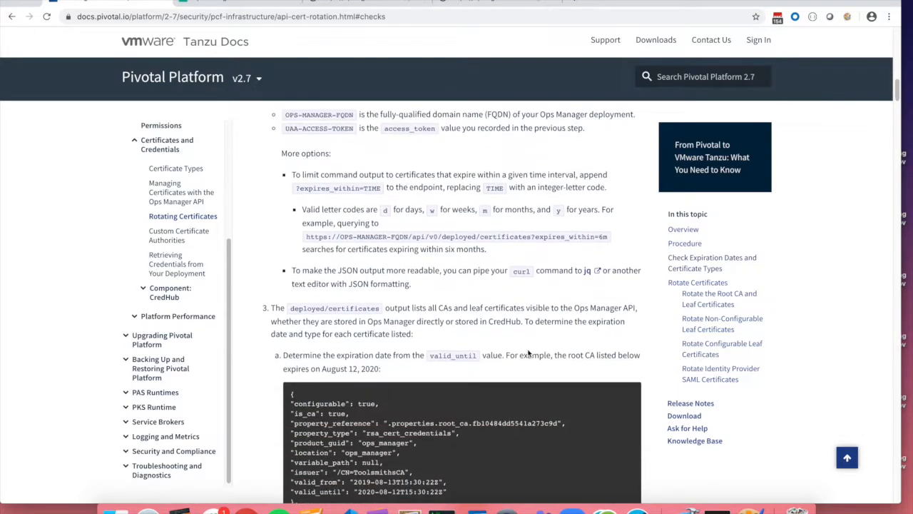
scroll("down", 3)
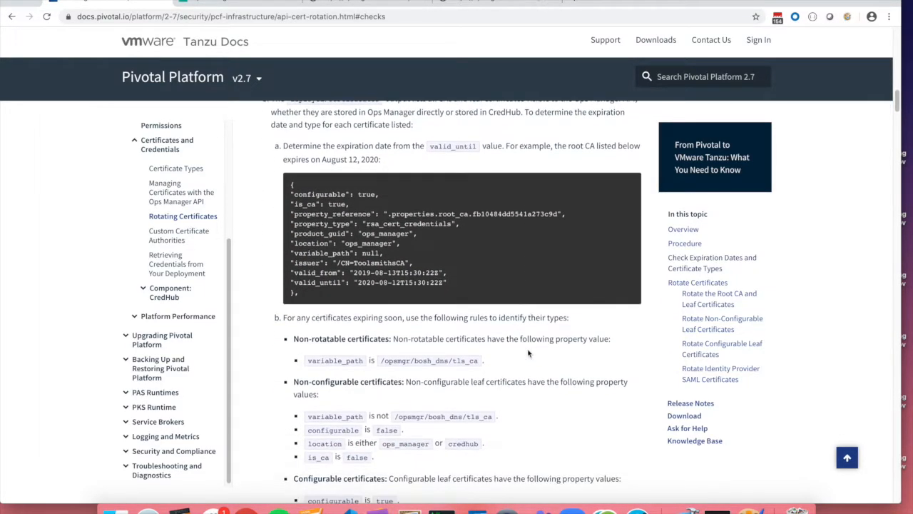
scroll("down", 3)
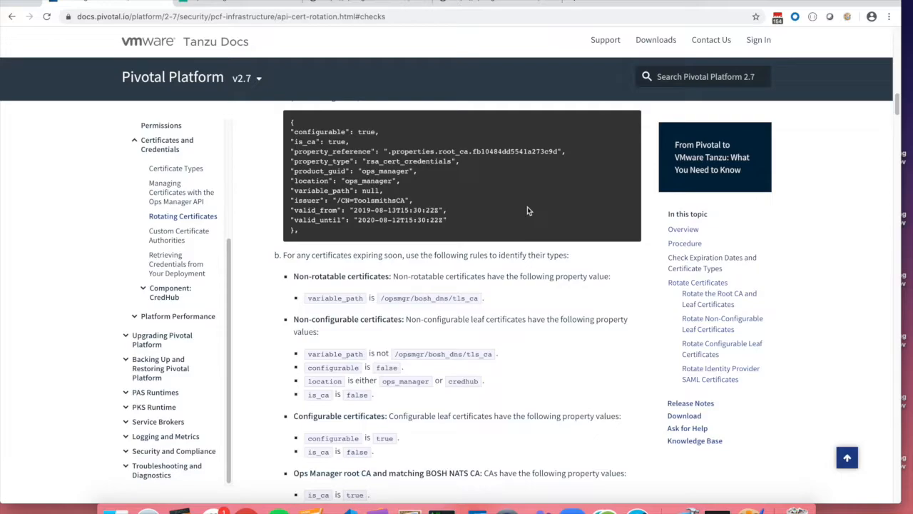
scroll("down", 3)
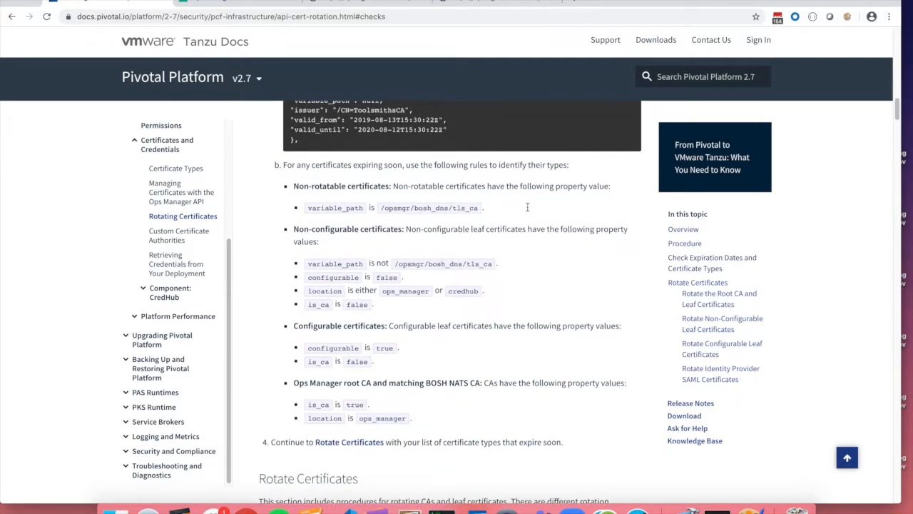
scroll("down", 3)
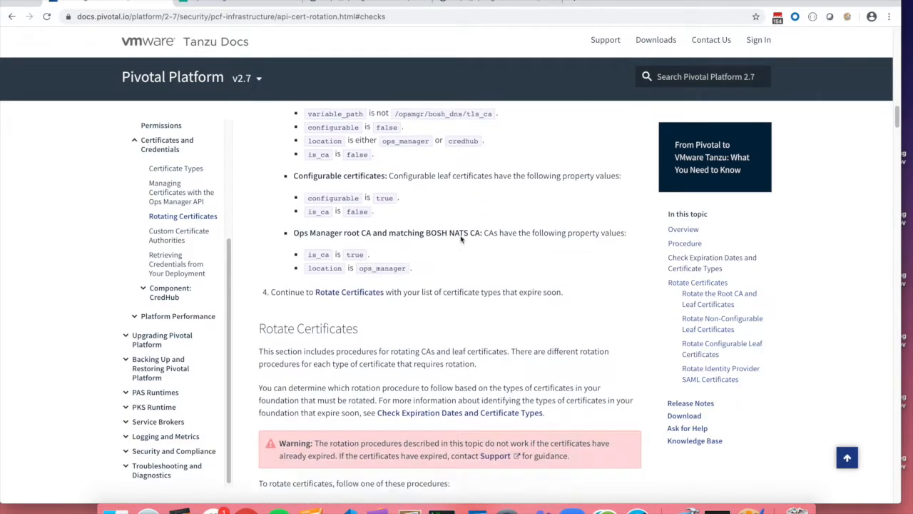
scroll("down", 3)
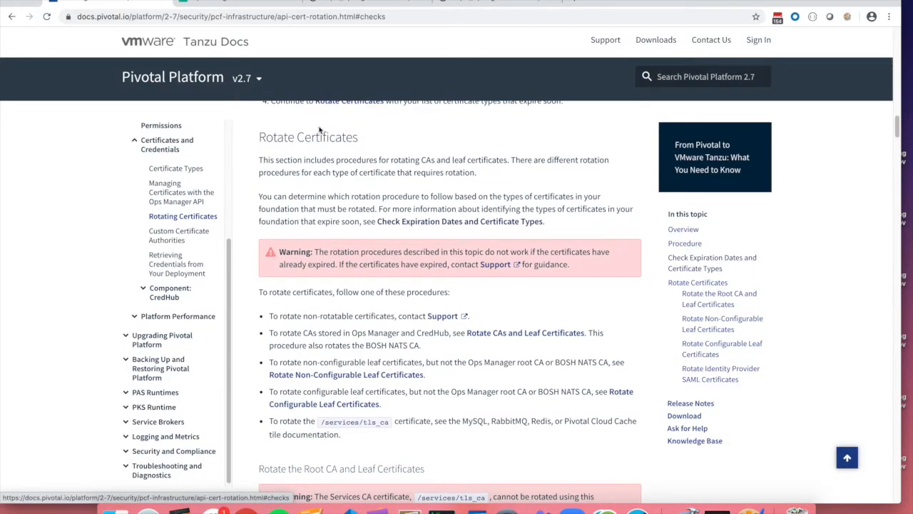
mouse_move(492, 339)
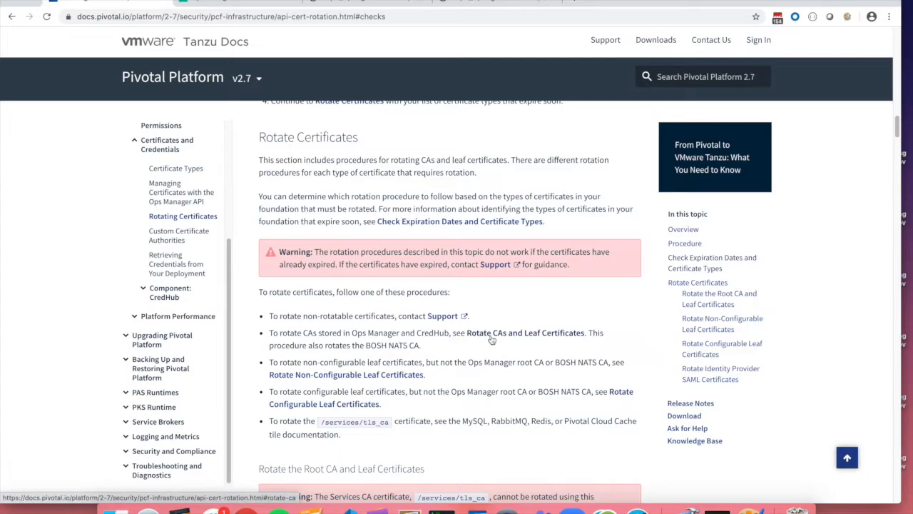
mouse_move(548, 339)
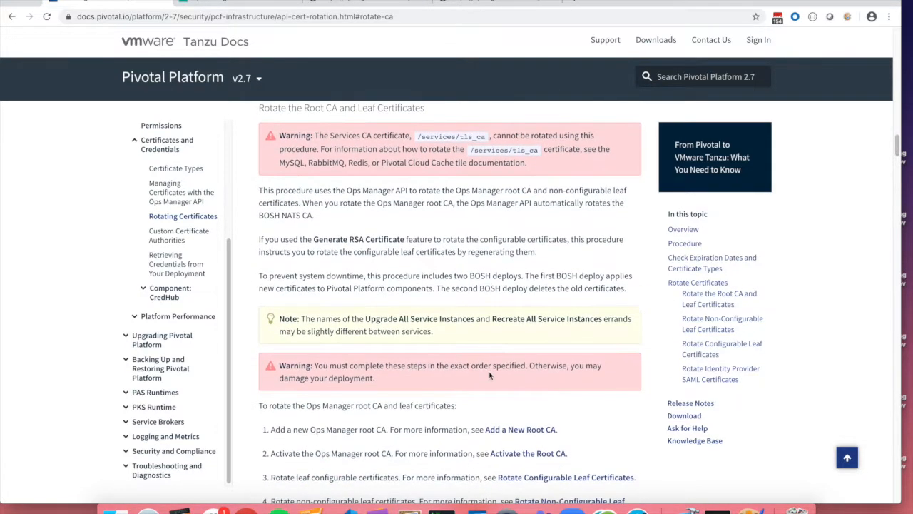
scroll("down", 3)
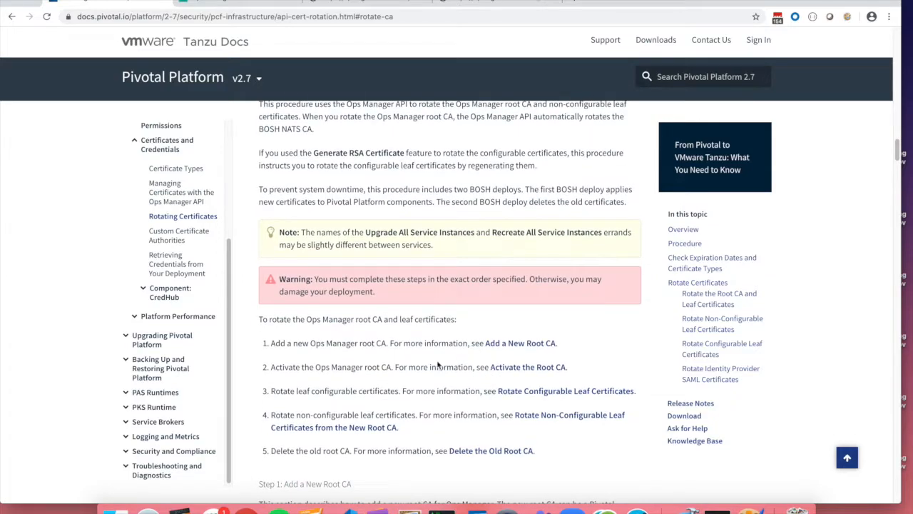
scroll("down", 3)
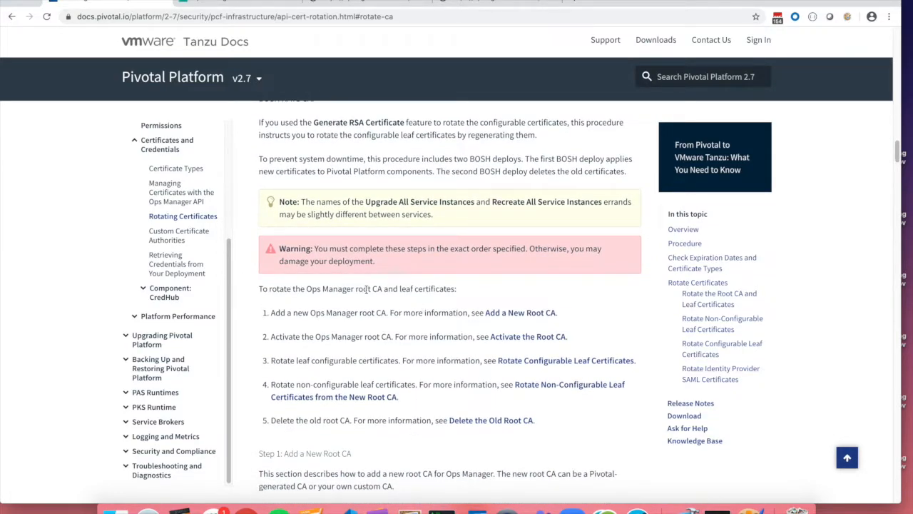
mouse_move(431, 312)
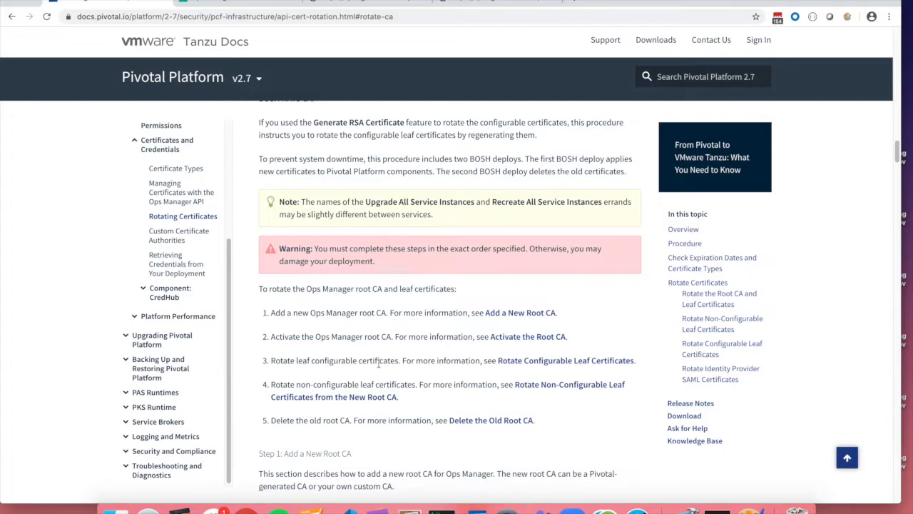
mouse_move(334, 336)
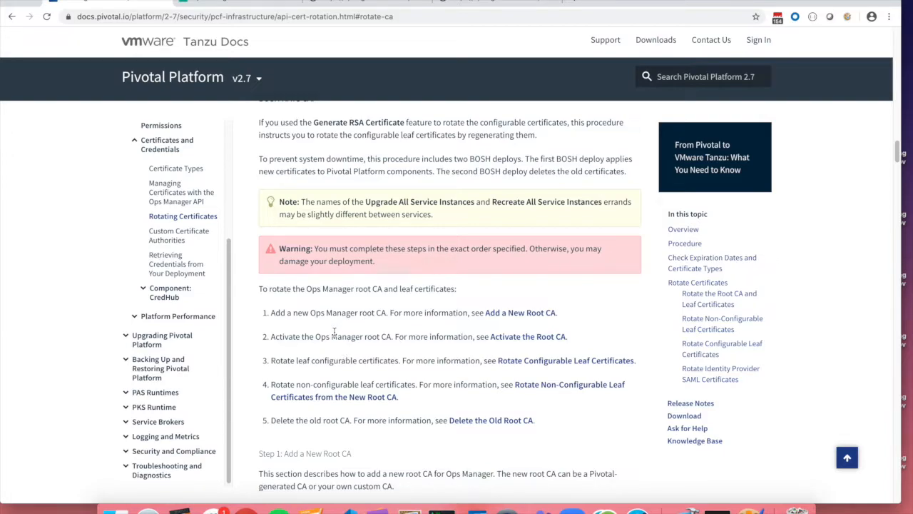
mouse_move(411, 398)
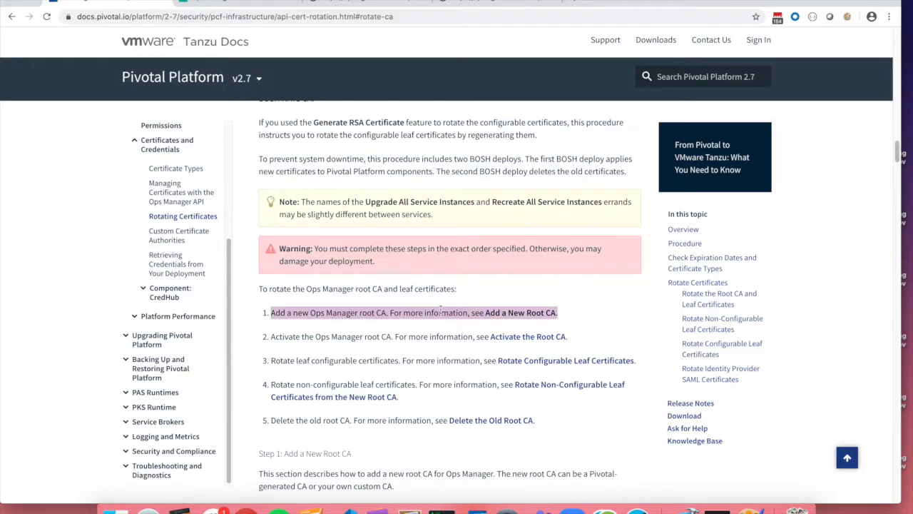
Jump to 'Add a New Root CA' and scroll to the Pivotal-generated CA curl command
left_click(518, 313)
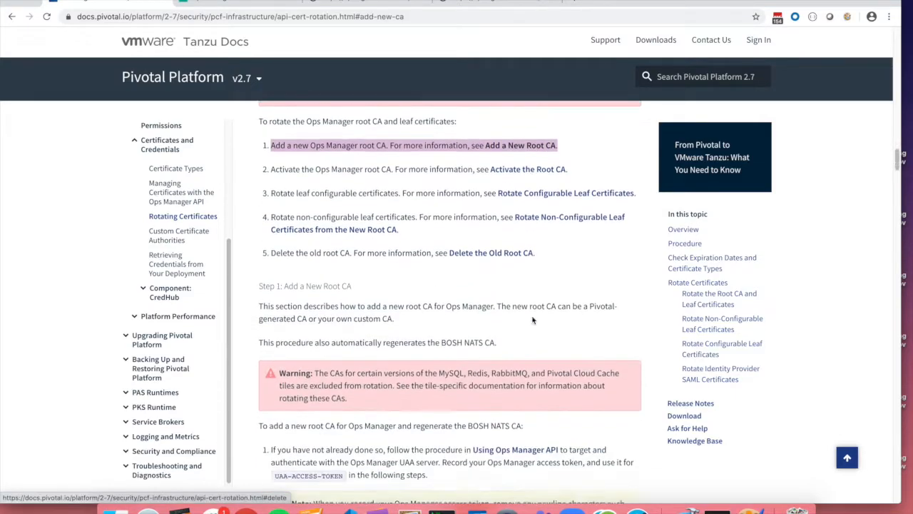
scroll("down", 3)
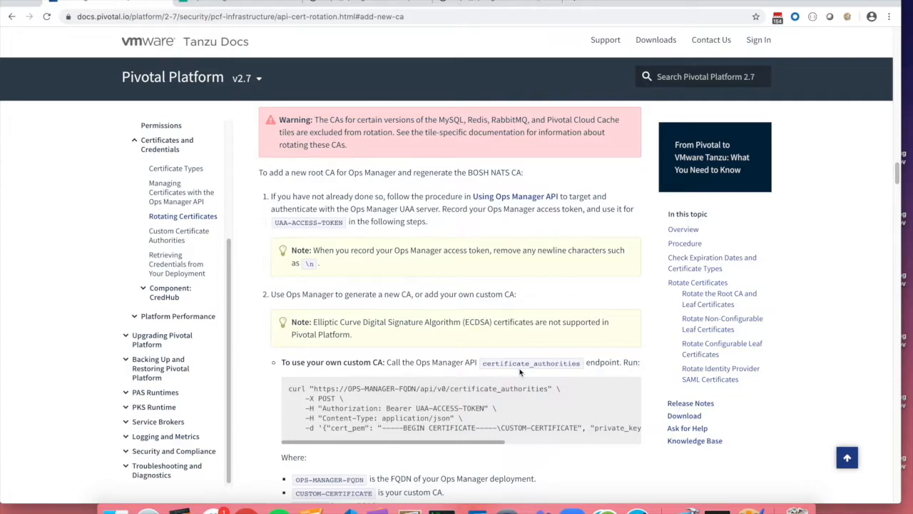
scroll("down", 3)
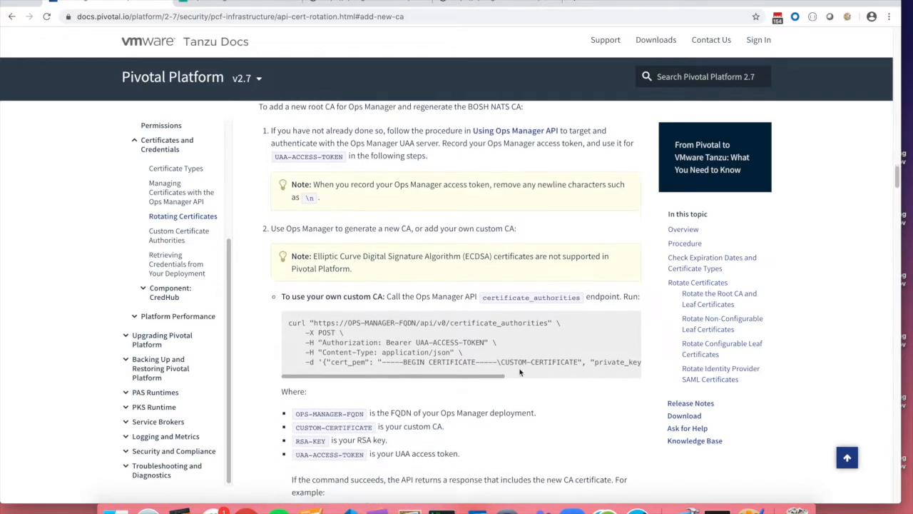
scroll("down", 3)
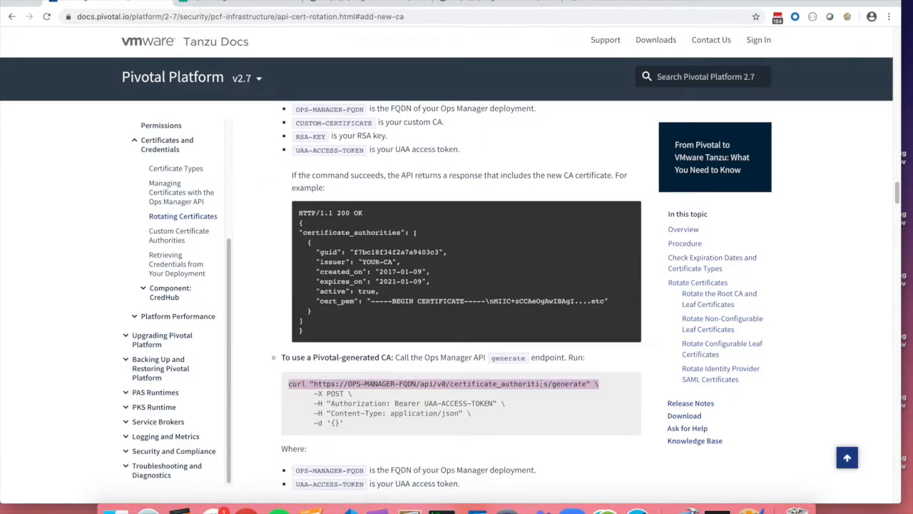
scroll("down", 3)
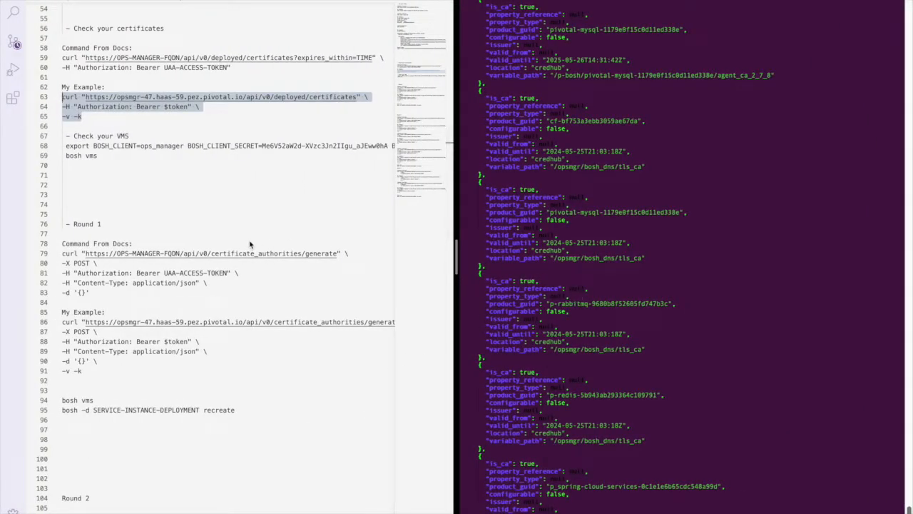
mouse_move(169, 220)
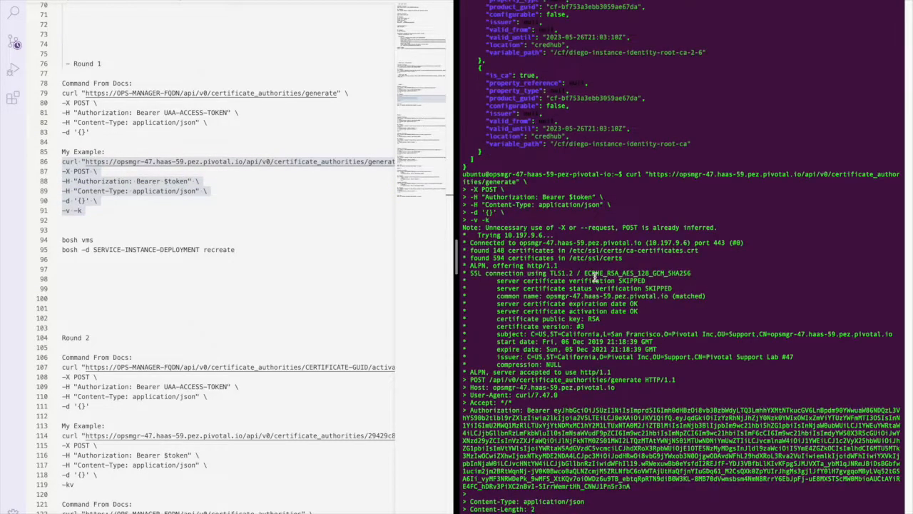
Run the Round 1 certificate_authorities generate curl from the VS Code notes
scroll("down", 3)
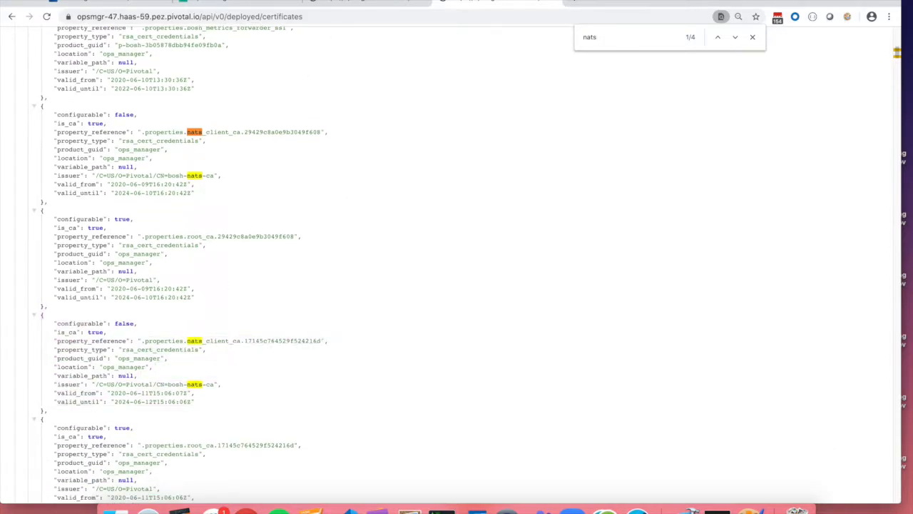
Query Ops Manager's certificate_authorities API to confirm the new nats client CA exists
type("certificate_authorities")
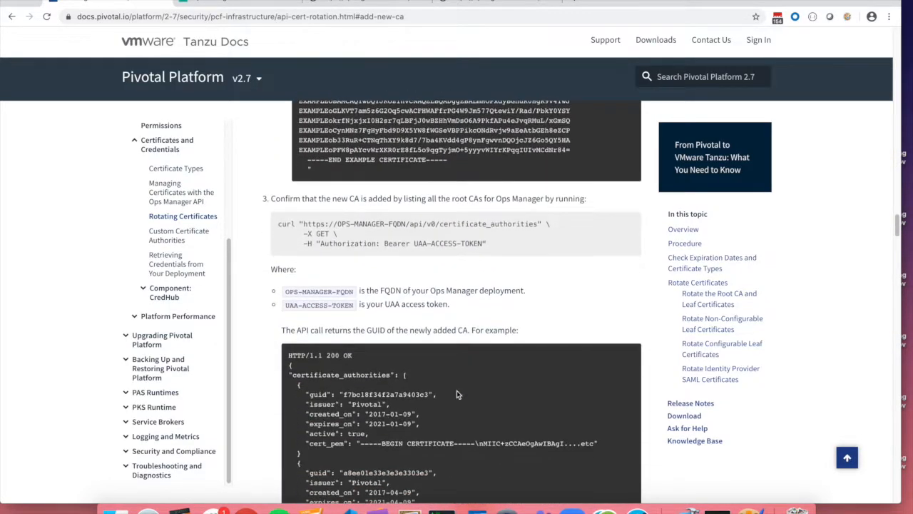
Read docs steps 3–11, highlighting the Recreate All VMs step and the bosh recreate command
scroll("down", 3)
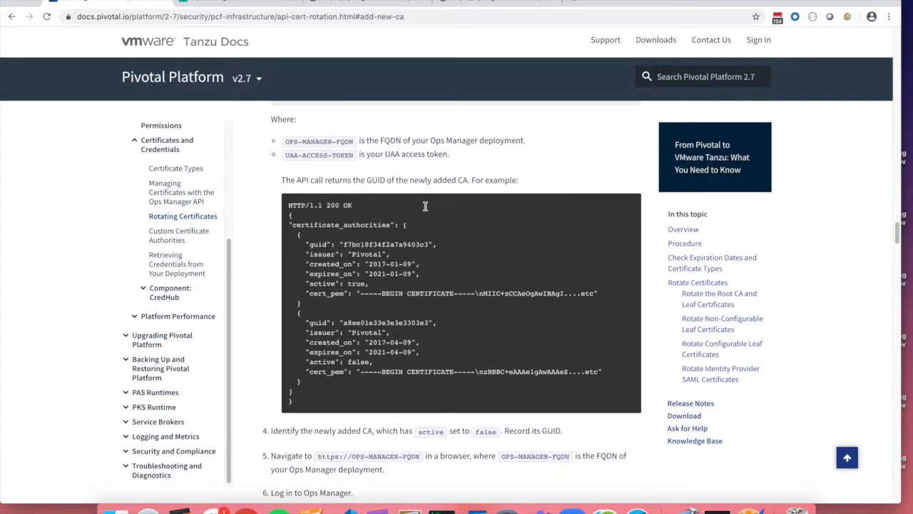
scroll("down", 3)
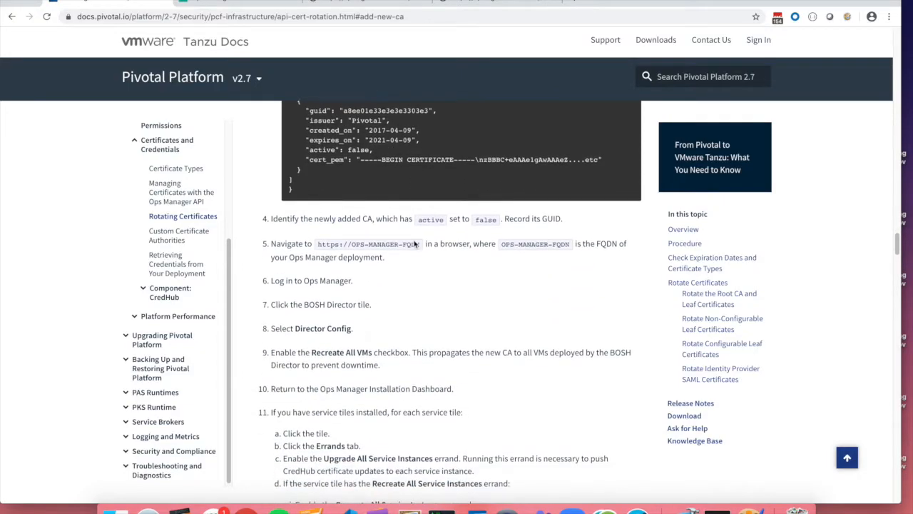
scroll("down", 3)
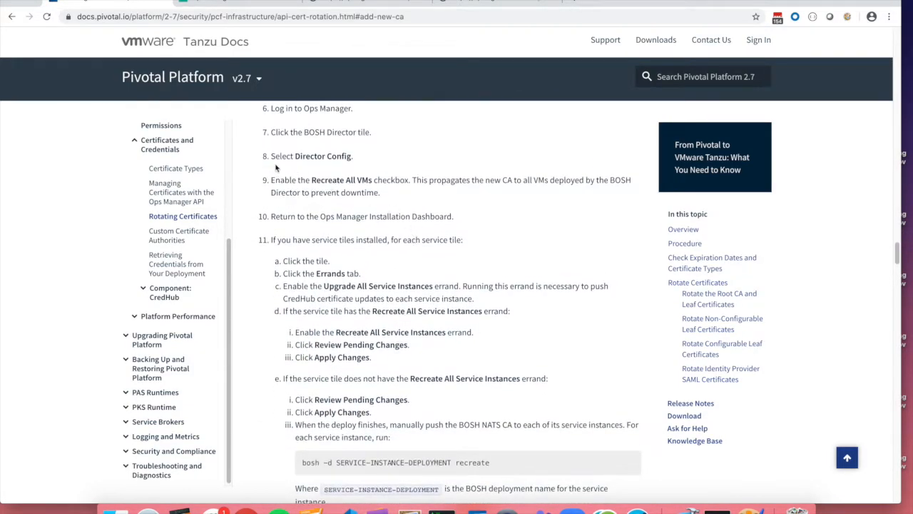
left_click_drag(269, 180, 380, 193)
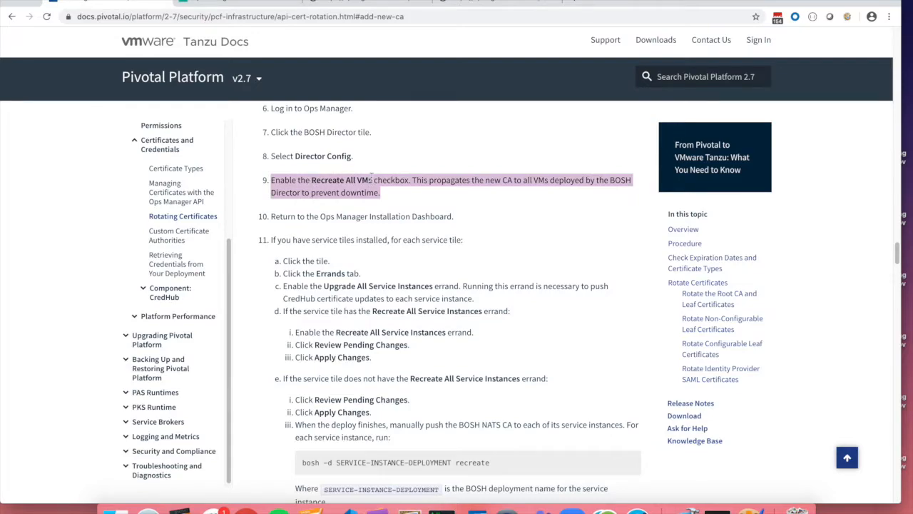
scroll("down", 3)
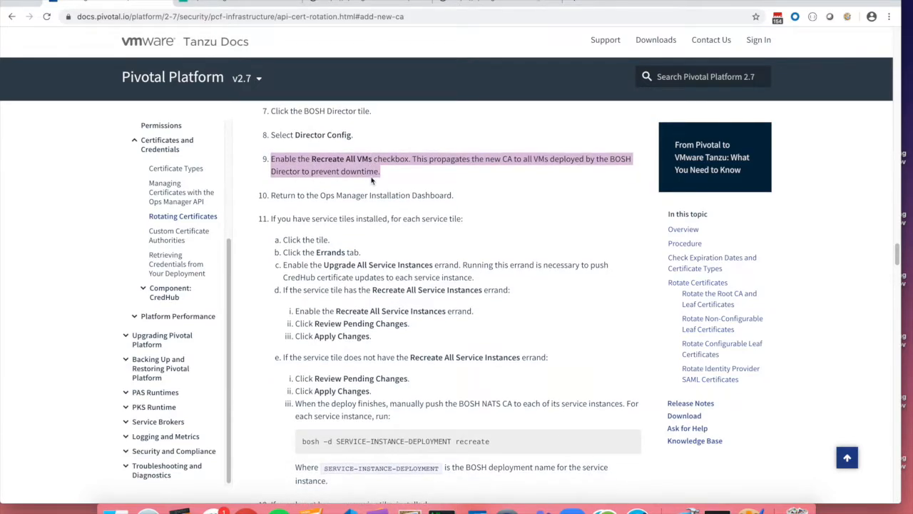
mouse_move(327, 235)
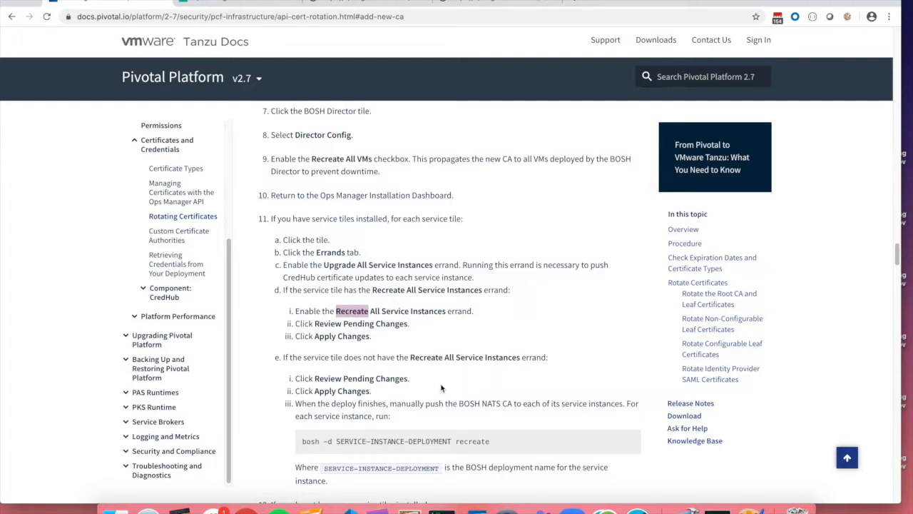
mouse_move(433, 425)
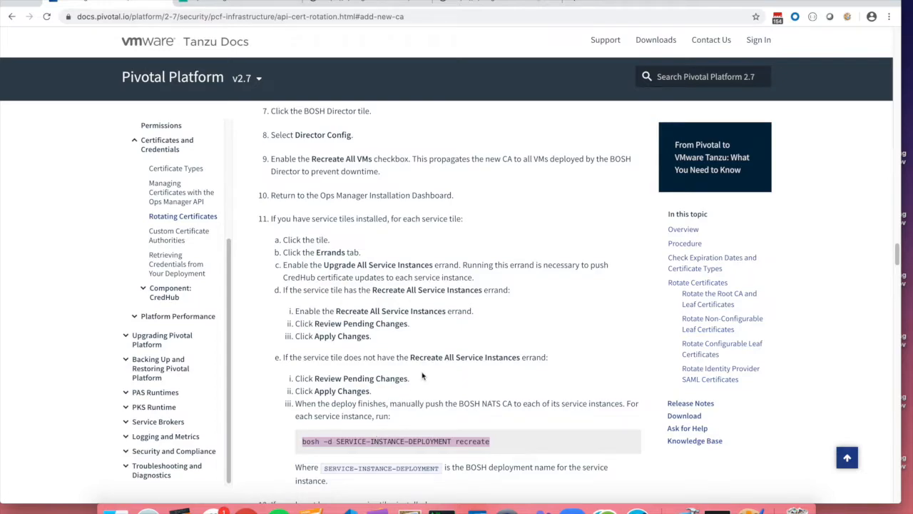
double_click(353, 391)
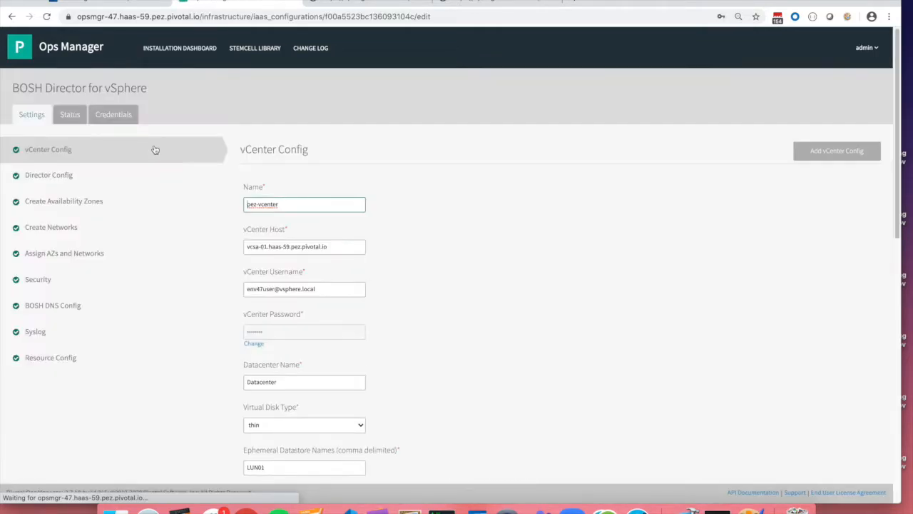
Enable Recreate All VMs in BOSH Director Config, save, and return to the Installation Dashboard
left_click(48, 175)
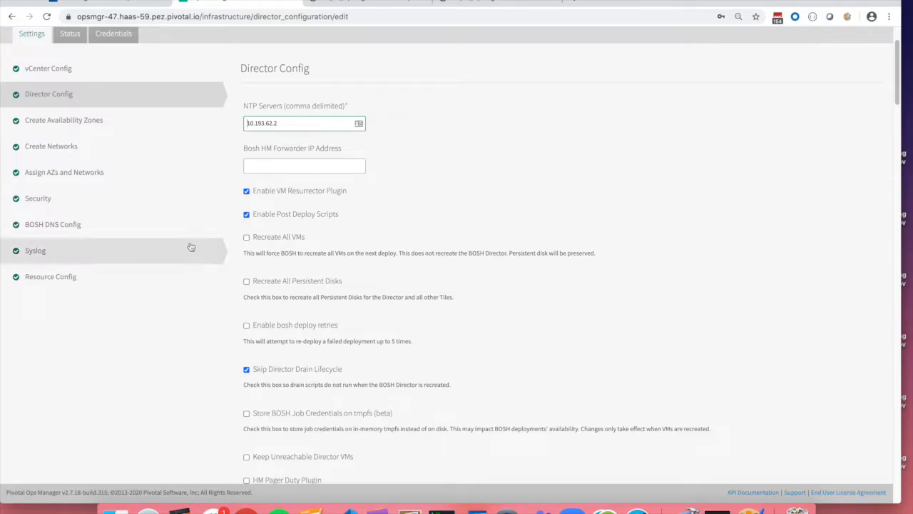
scroll("down", 3)
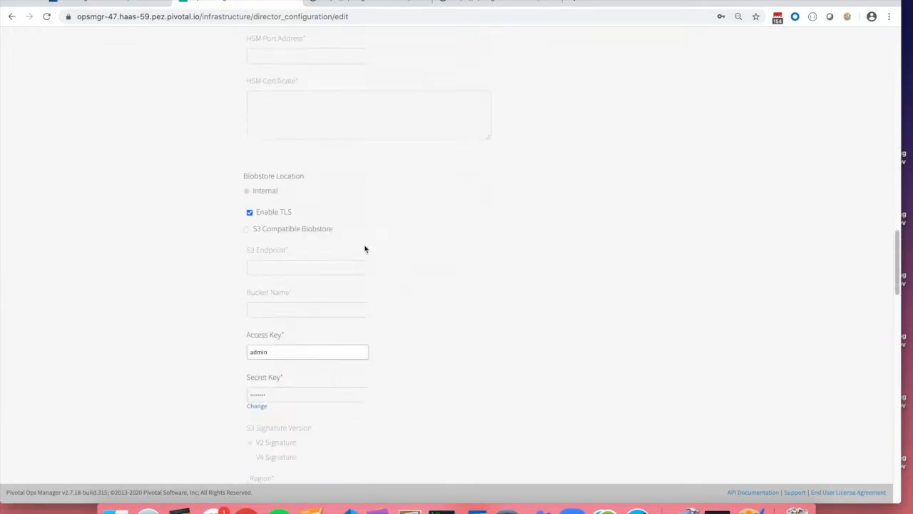
scroll("down", 3)
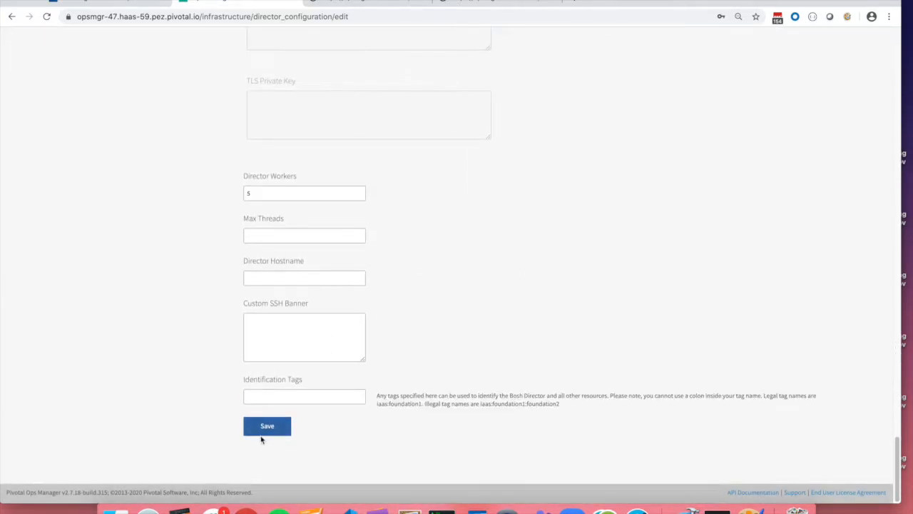
left_click(267, 426)
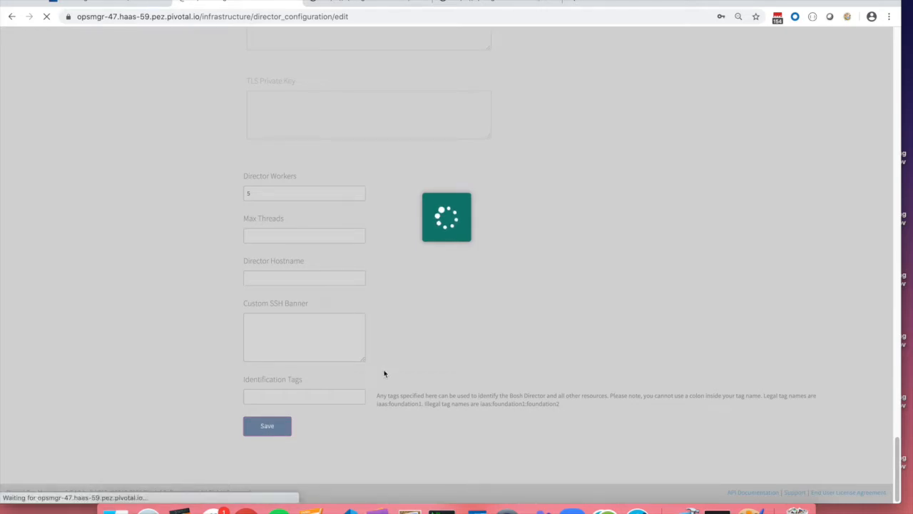
left_click(267, 426)
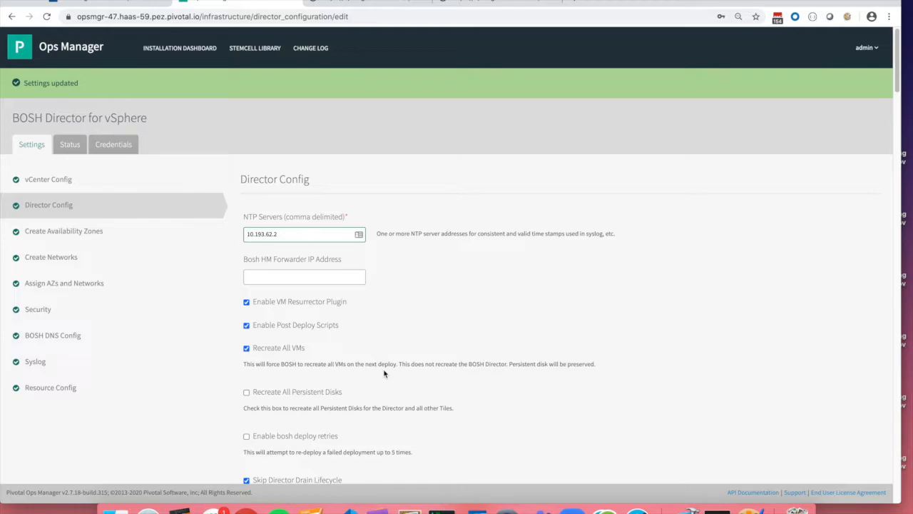
mouse_move(317, 380)
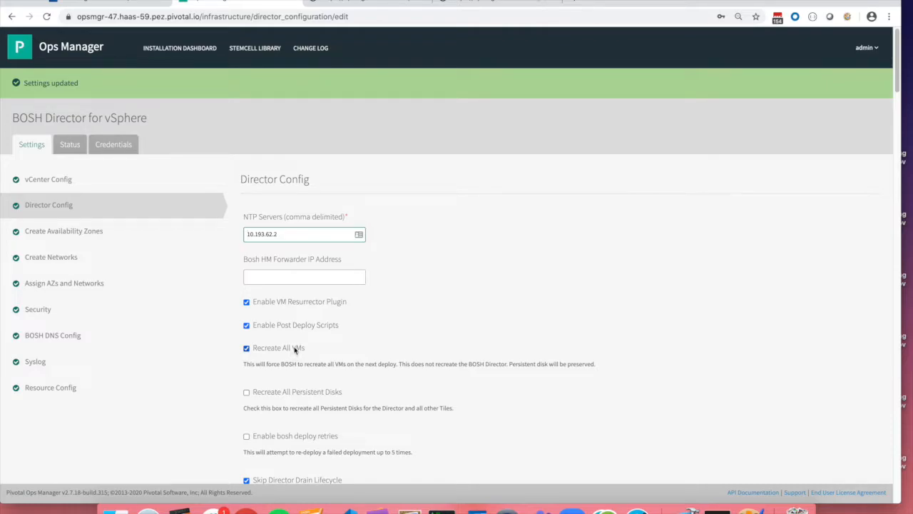
mouse_move(249, 112)
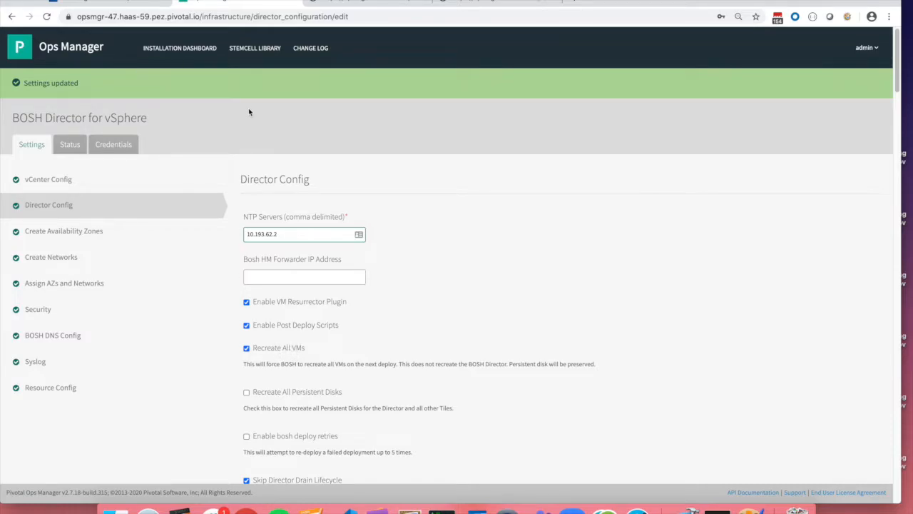
mouse_move(76, 60)
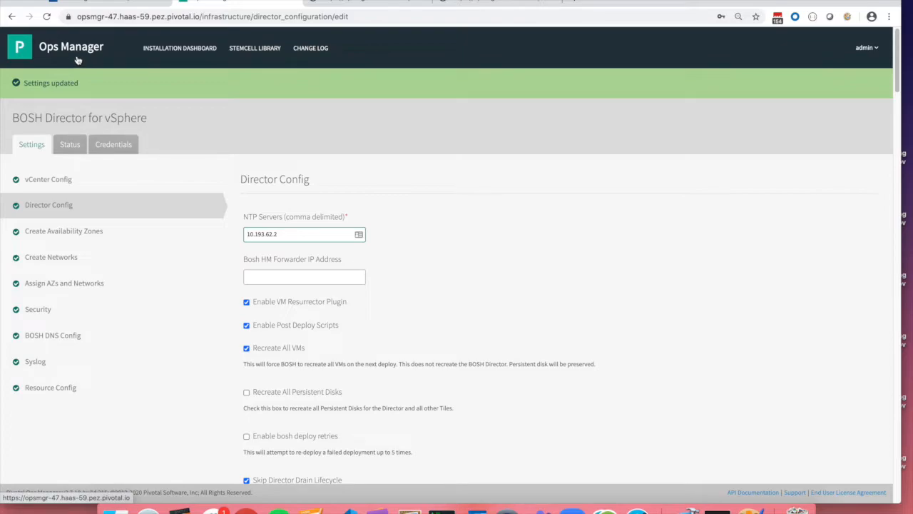
mouse_move(81, 36)
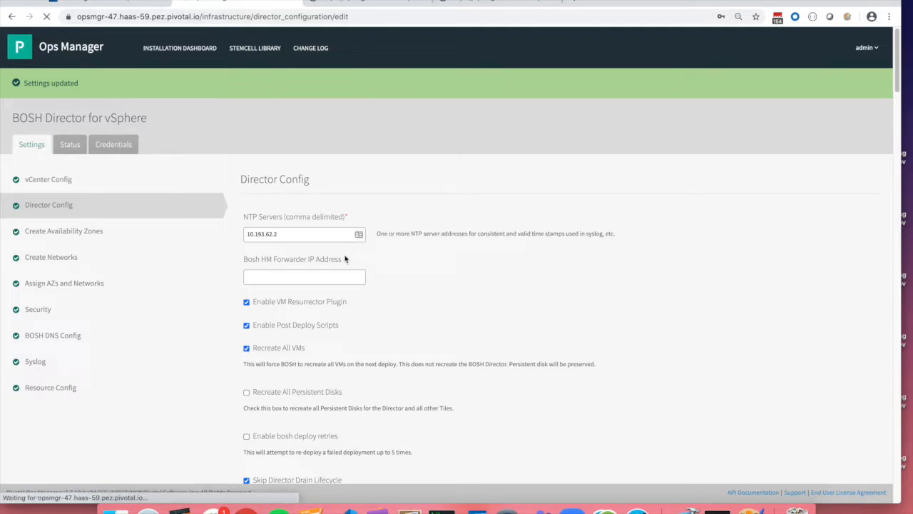
left_click(179, 48)
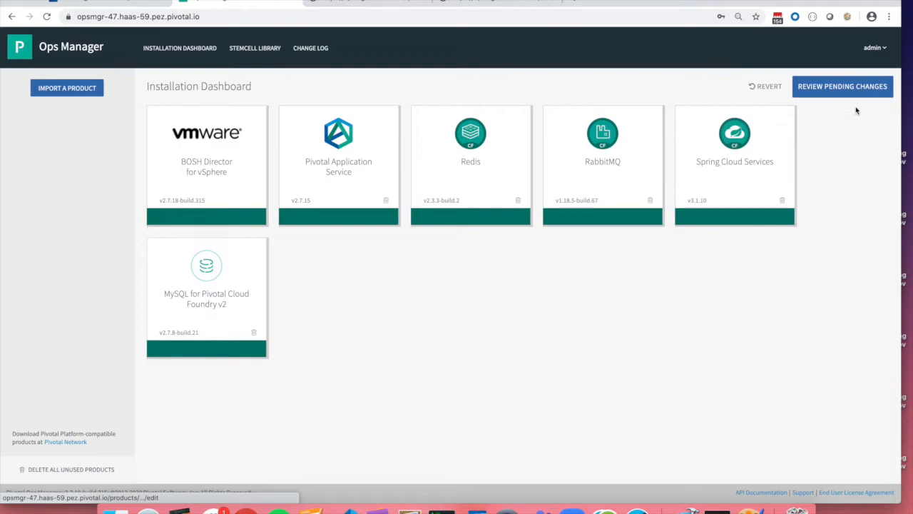
Open Review Pending Changes and expand the Pivotal Application Service errands
left_click(842, 86)
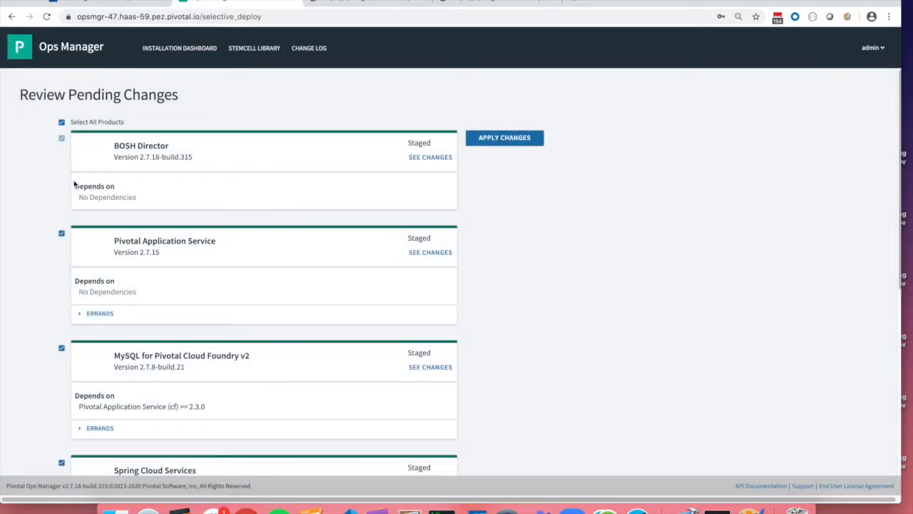
scroll("down", 3)
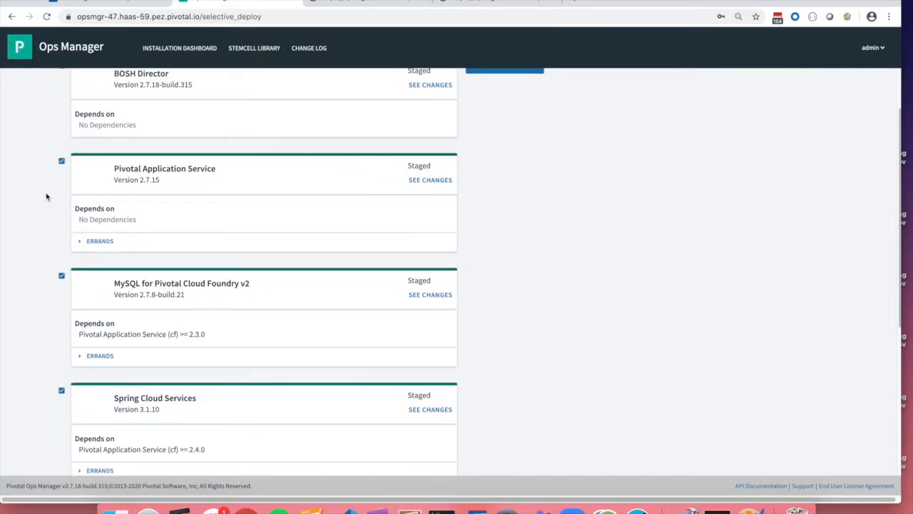
scroll("up", 3)
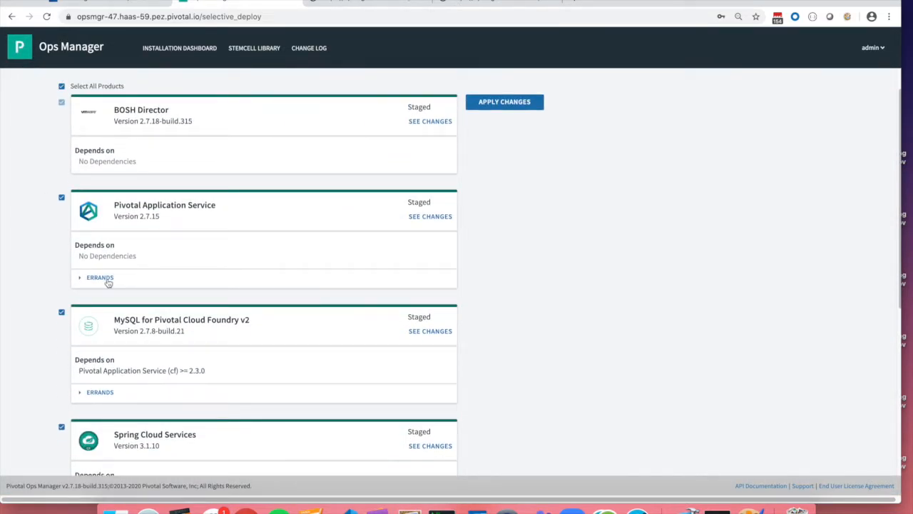
left_click(100, 278)
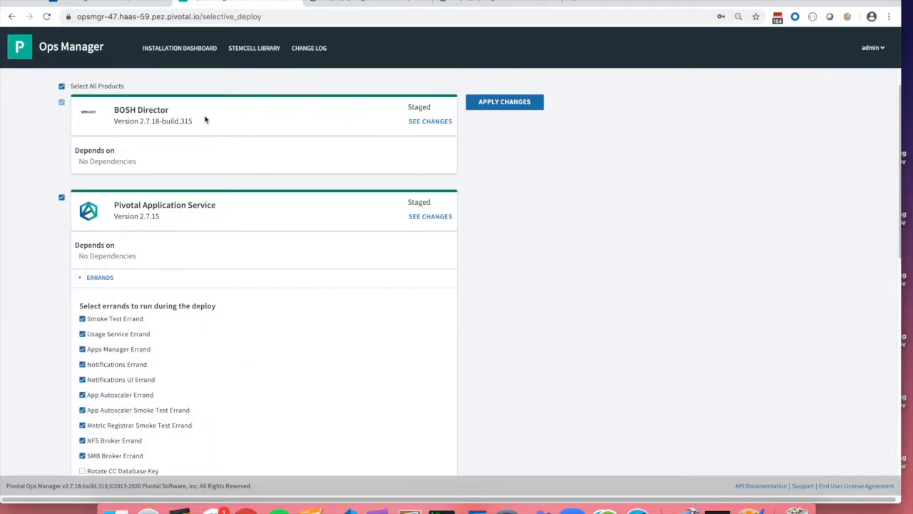
scroll("down", 3)
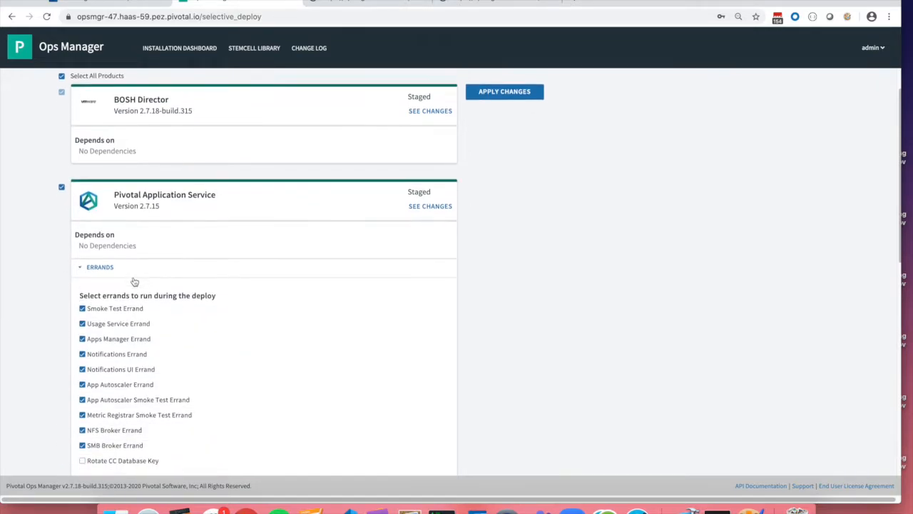
scroll("down", 3)
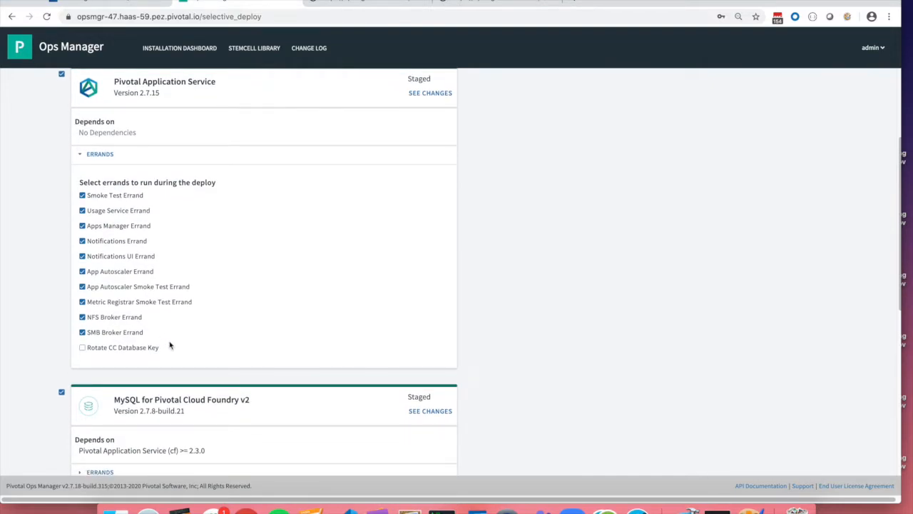
scroll("down", 3)
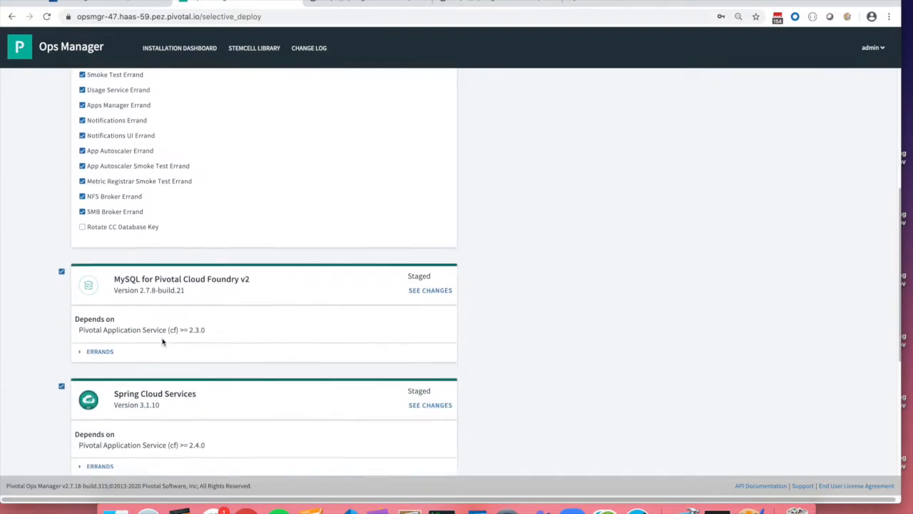
Enable the Recreate all On-demand Service Instances errands for MySQL and Redis
left_click(99, 351)
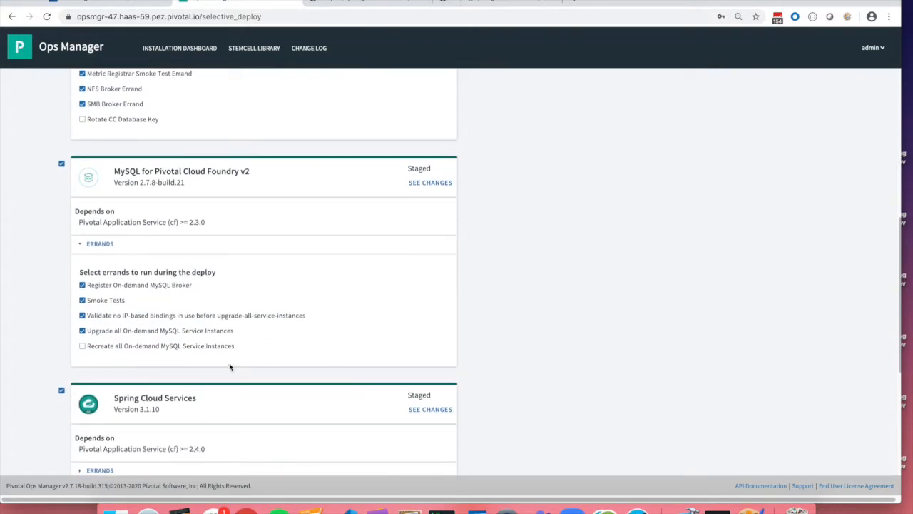
mouse_move(129, 350)
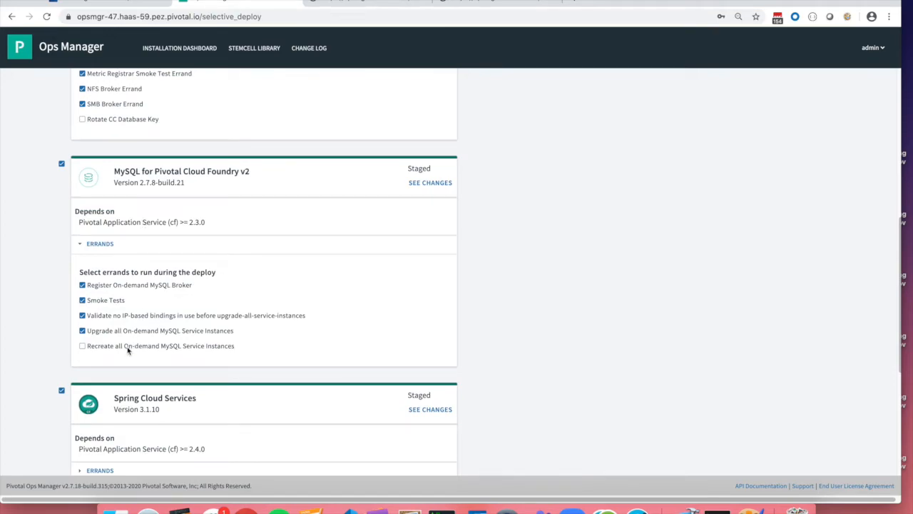
left_click(78, 346)
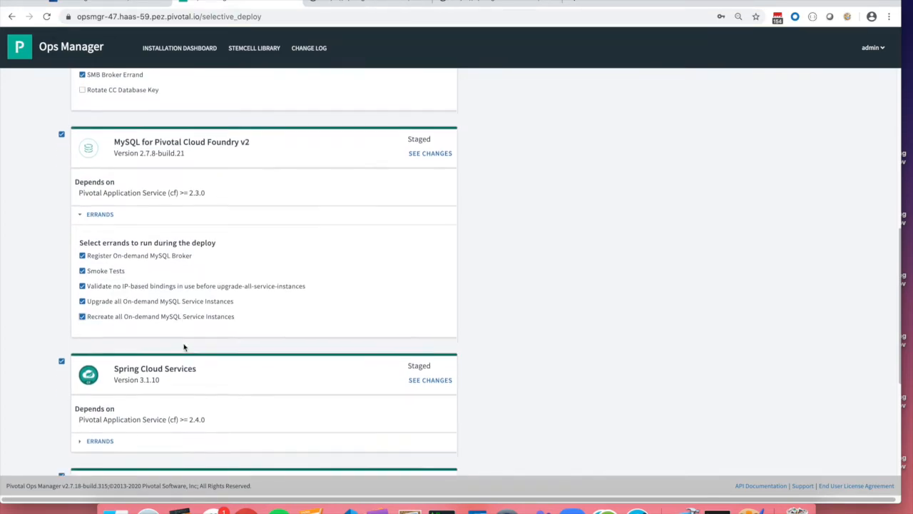
scroll("down", 3)
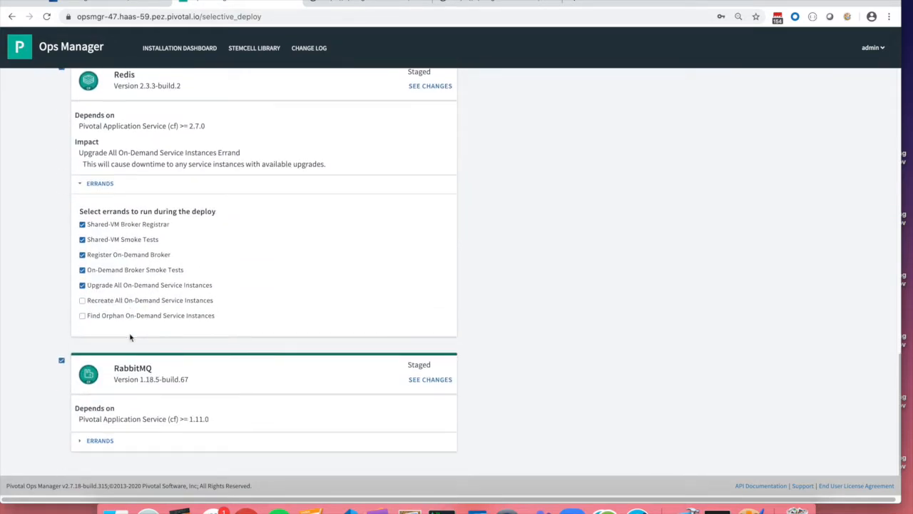
left_click(78, 300)
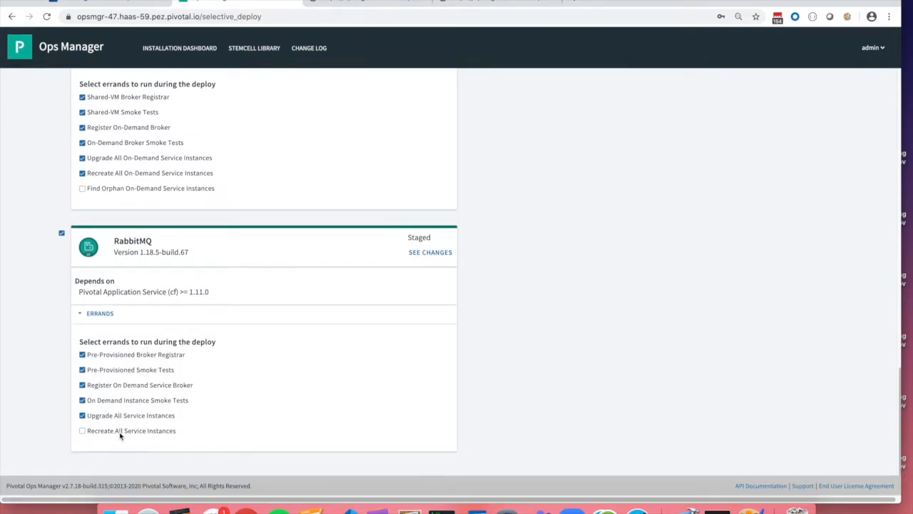
scroll("down", 3)
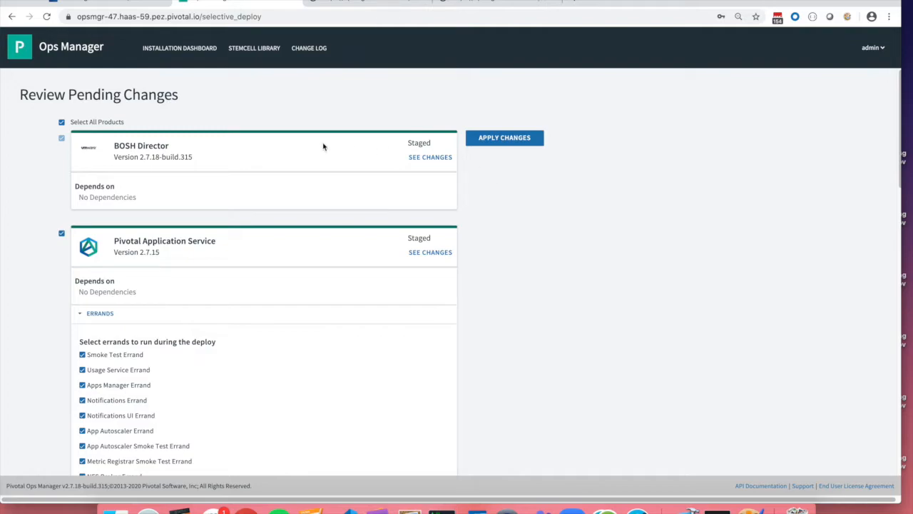
Apply all staged changes so the deployment begins with Installing BOSH
scroll("down", 3)
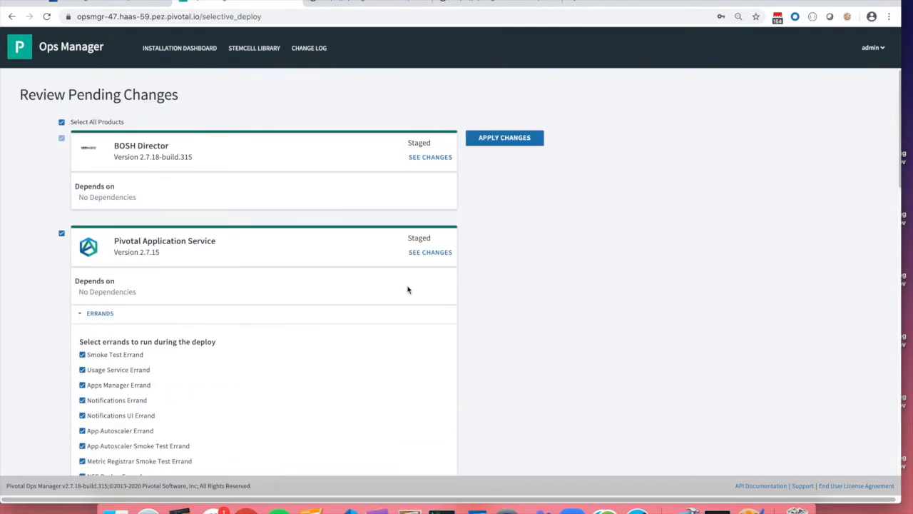
mouse_move(525, 139)
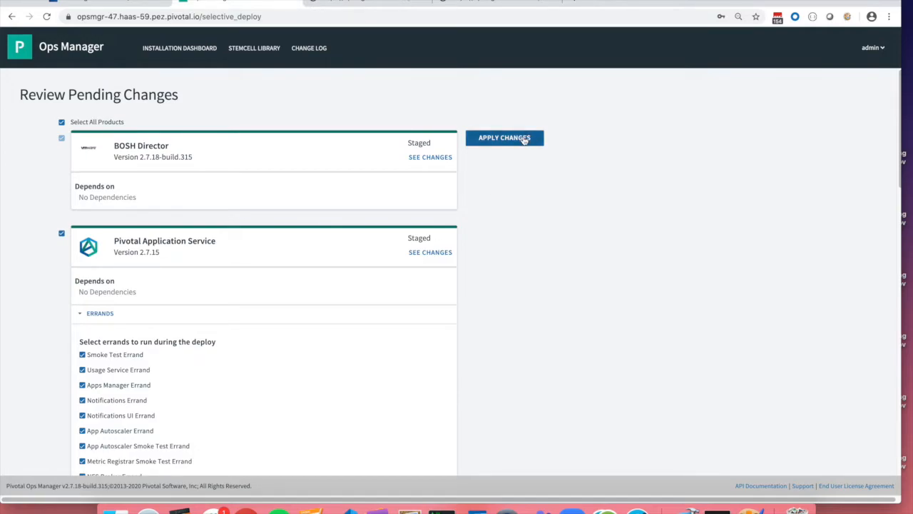
left_click(505, 138)
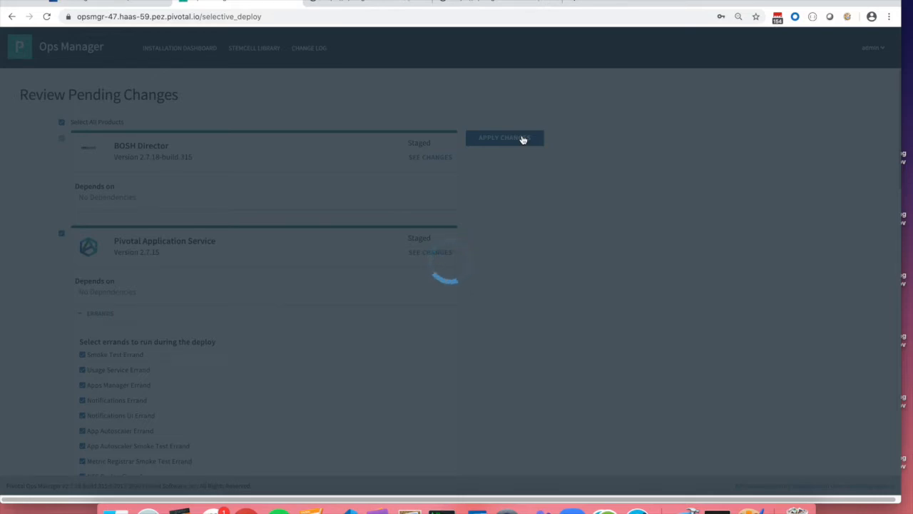
mouse_move(462, 311)
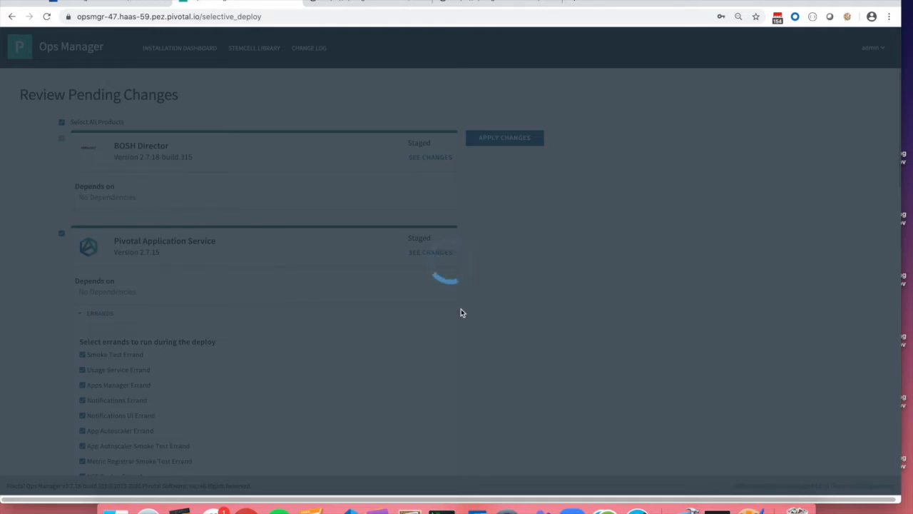
mouse_move(466, 321)
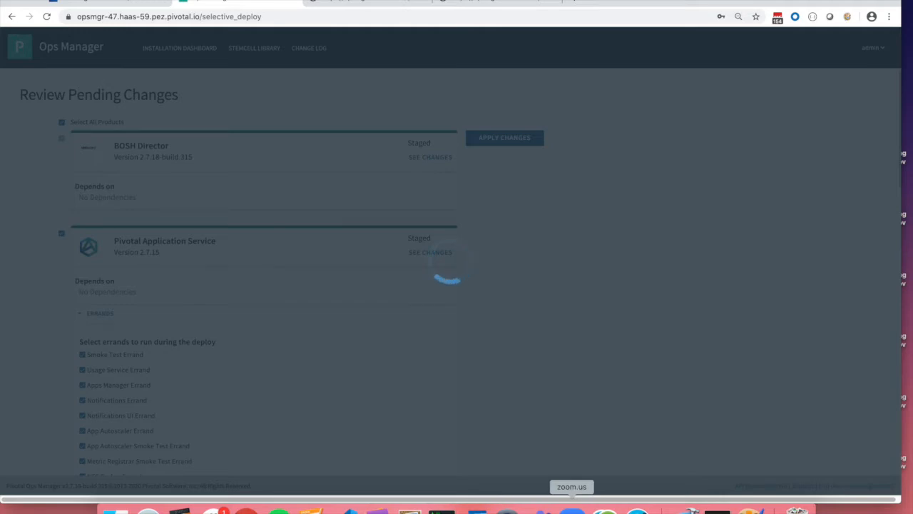
mouse_move(501, 382)
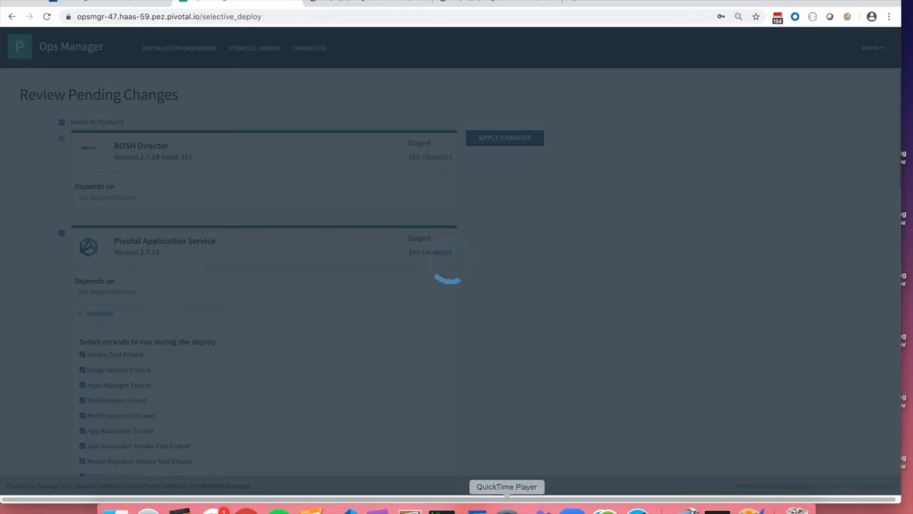
mouse_move(467, 342)
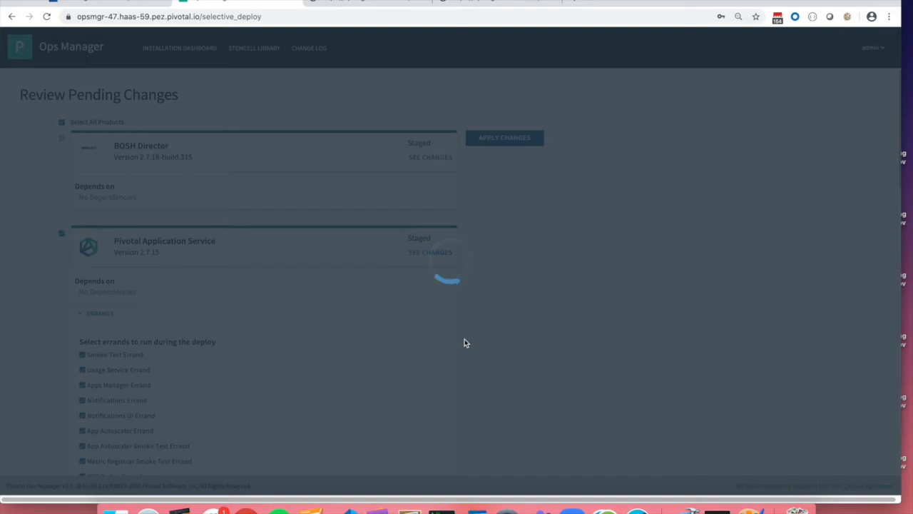
left_click(505, 137)
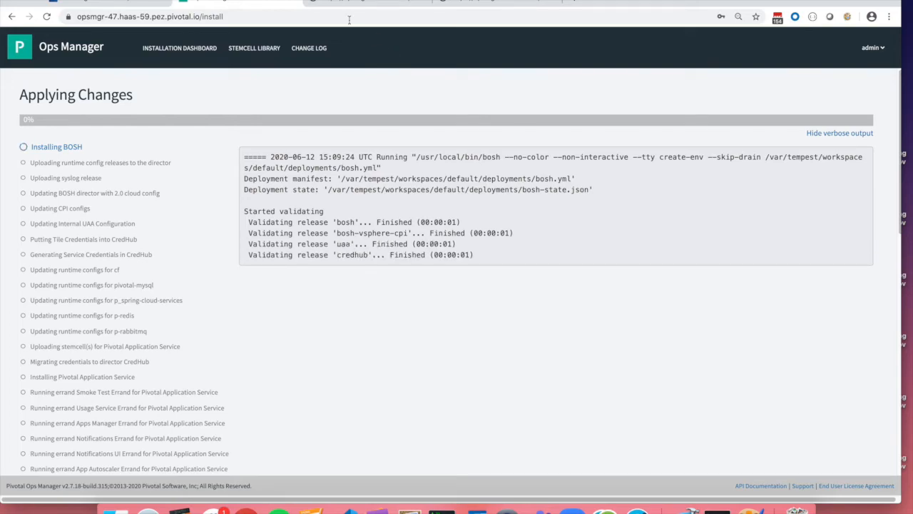
Load /api/v0/certificate_authorities to check the active Pivotal root CA and newer inactive CA
type("opsmgr-47.haas-59.pez.pivotal.io/api/v0/certificate_authorities")
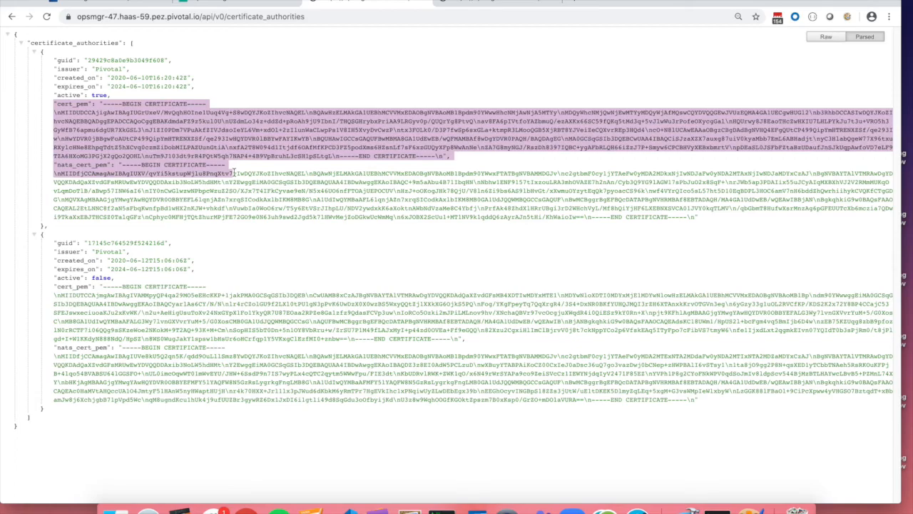